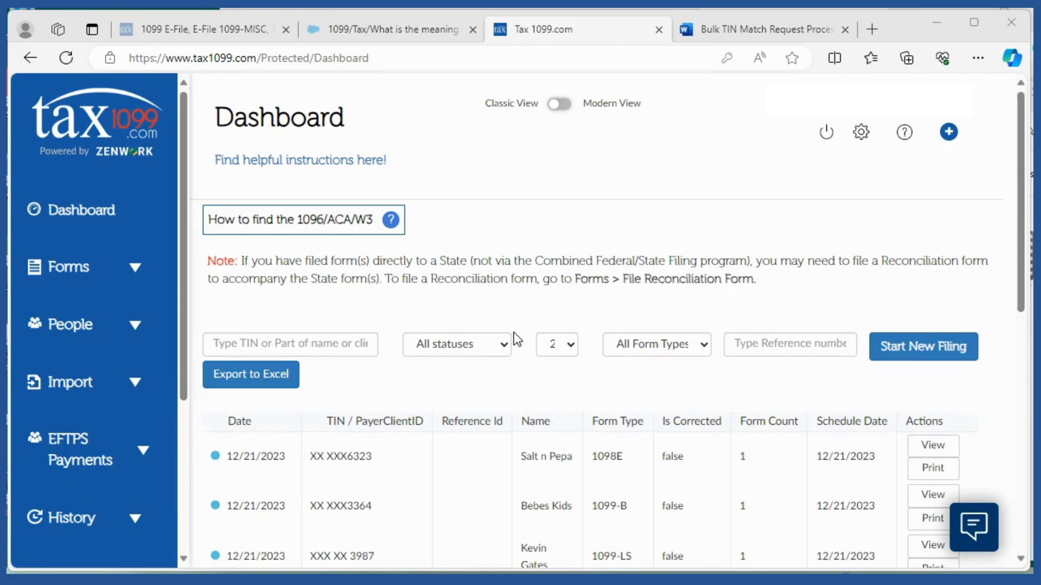
{"action": "mouse_move", "coordinate": [767, 155]}
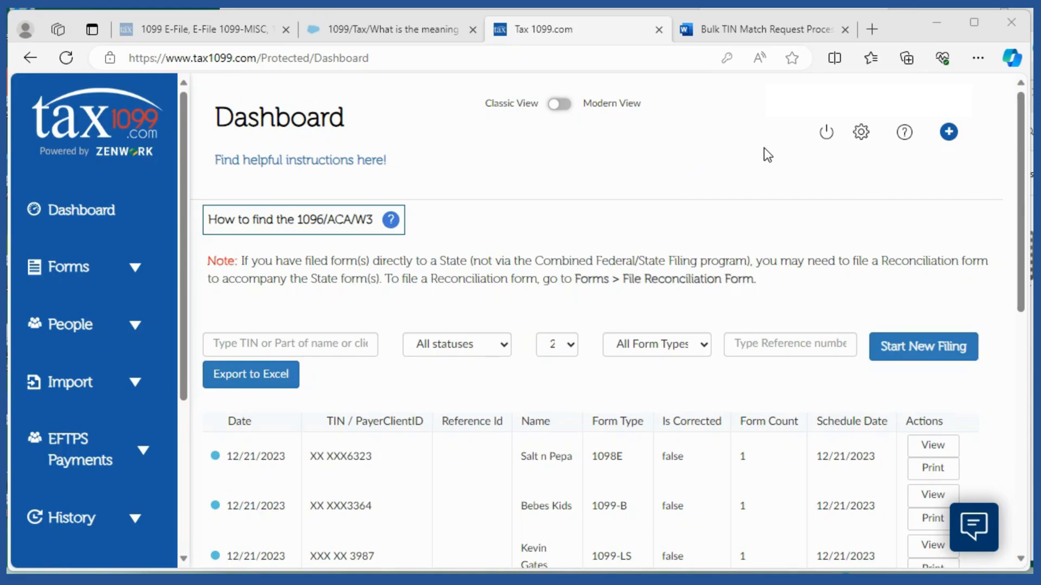
{"action": "mouse_move", "coordinate": [827, 141]}
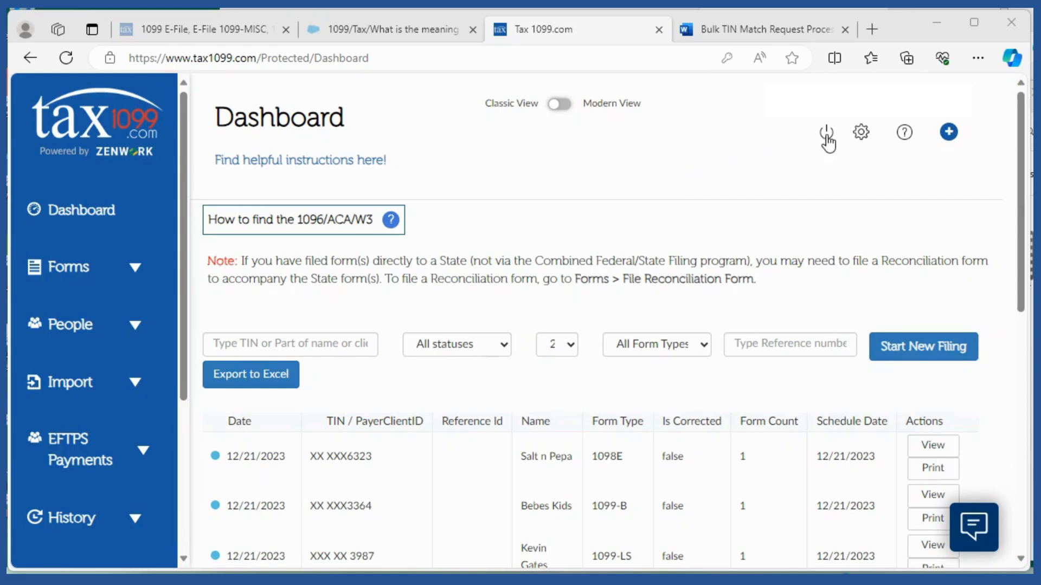
{"action": "mouse_move", "coordinate": [848, 150]}
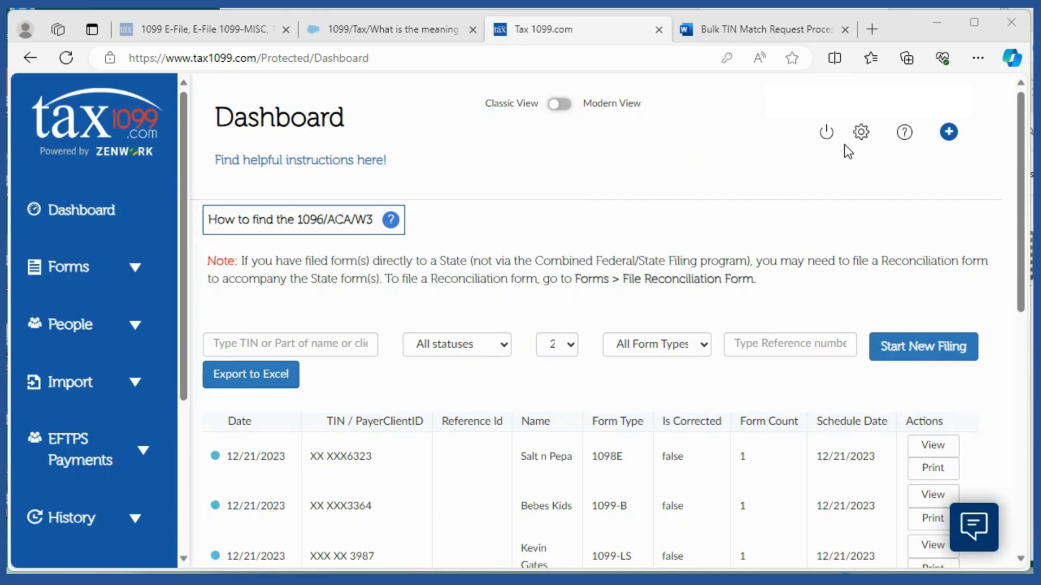
{"action": "mouse_move", "coordinate": [412, 204]}
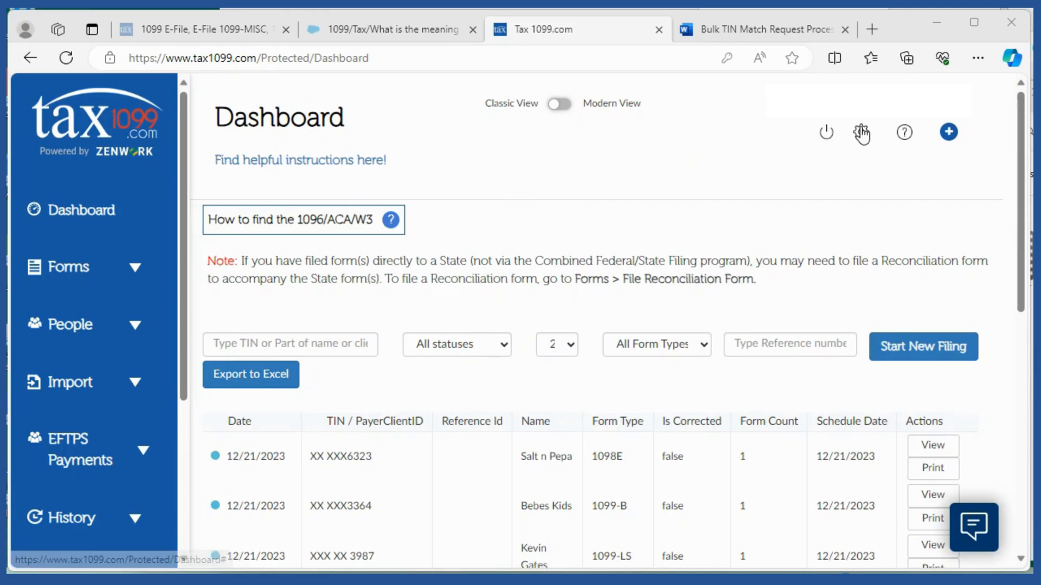
Step: Open the settings dropdown from the gear icon on the Dashboard
{"action": "left_click", "coordinate": [861, 132]}
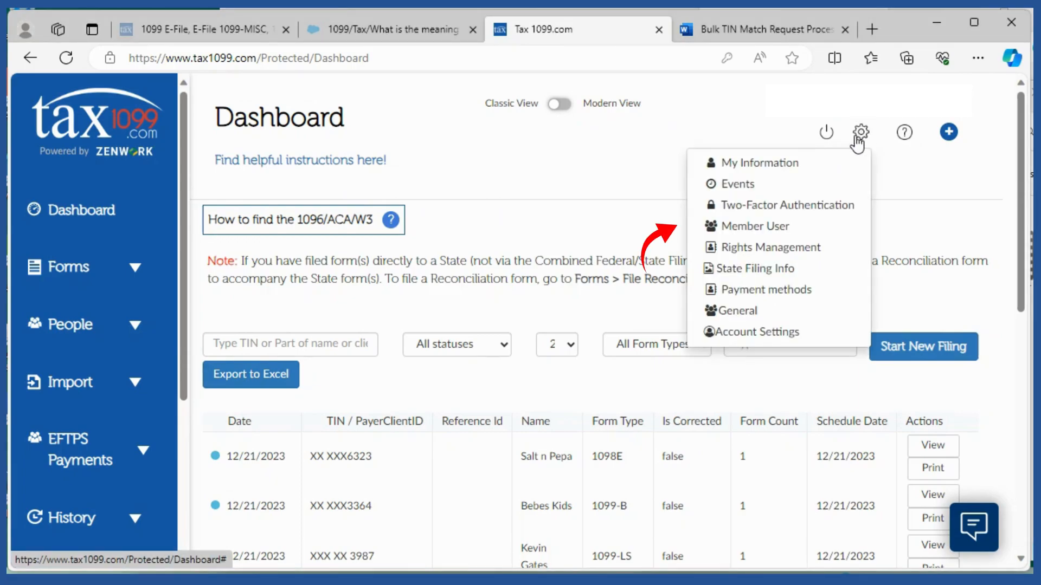
{"action": "mouse_move", "coordinate": [754, 225]}
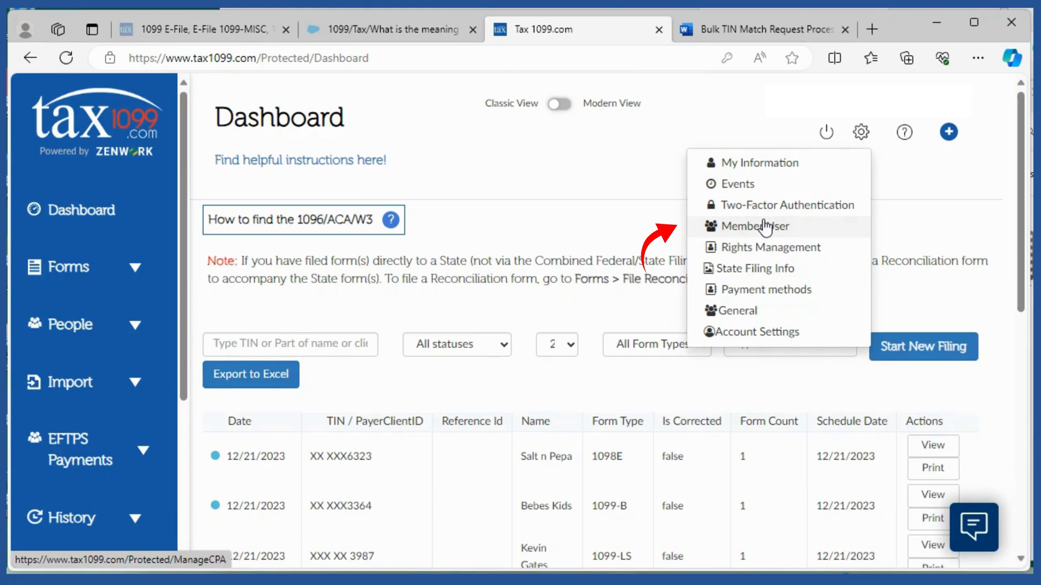
Step: Choose Member User to reach the Manage Members list of three existing users
{"action": "left_click", "coordinate": [756, 227]}
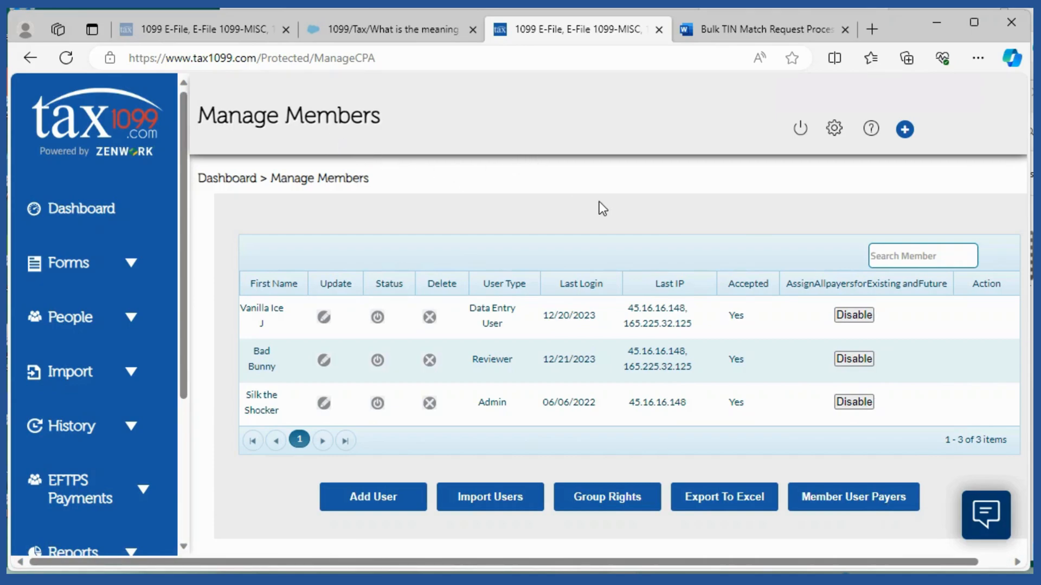
{"action": "mouse_move", "coordinate": [490, 322]}
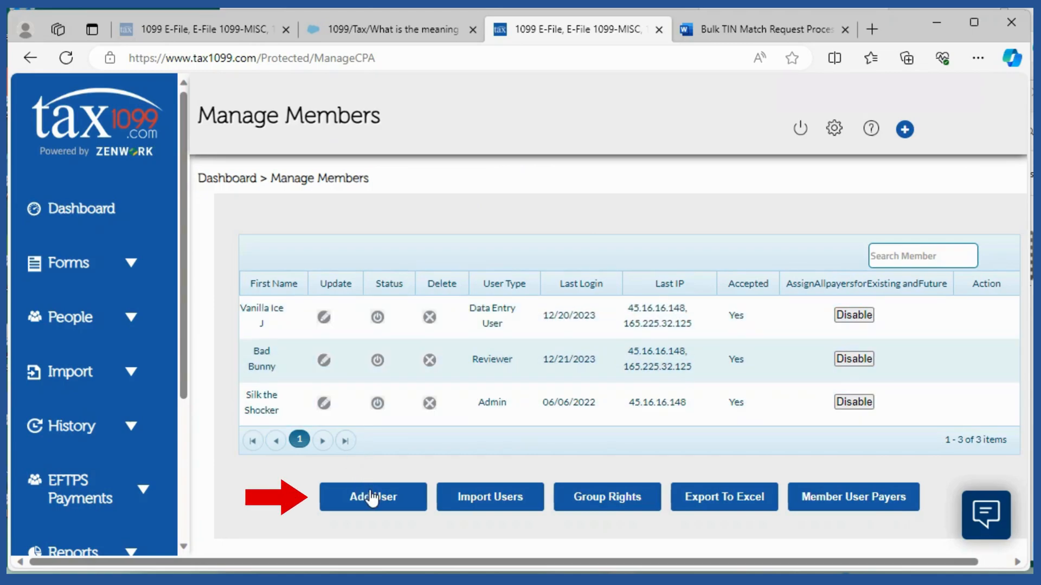
Step: Start a new member user with first name 'chr' and last name 'pul'
{"action": "left_click", "coordinate": [372, 497]}
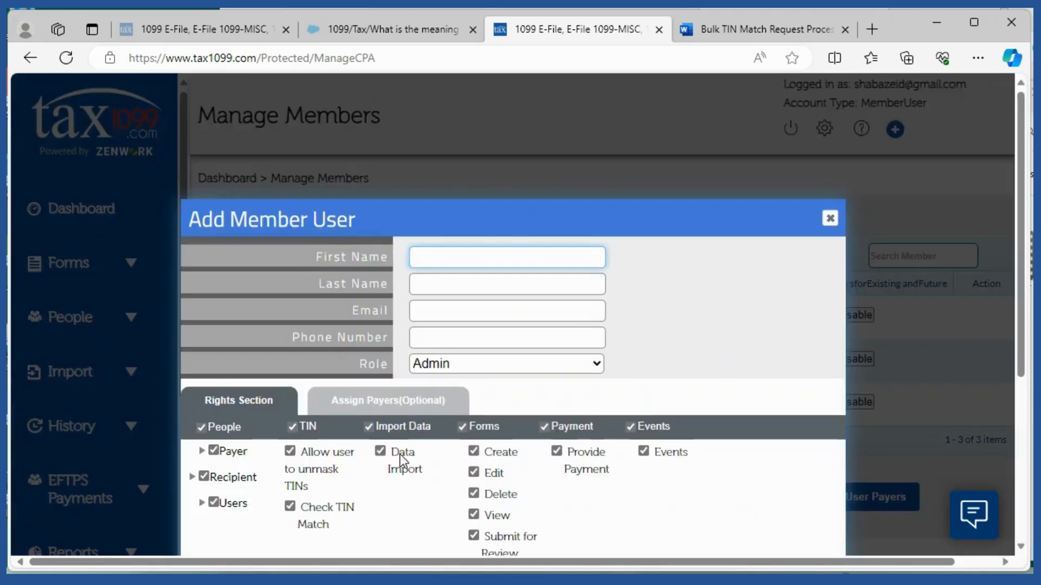
{"action": "scroll", "scroll_direction": "down", "scroll_amount": 3}
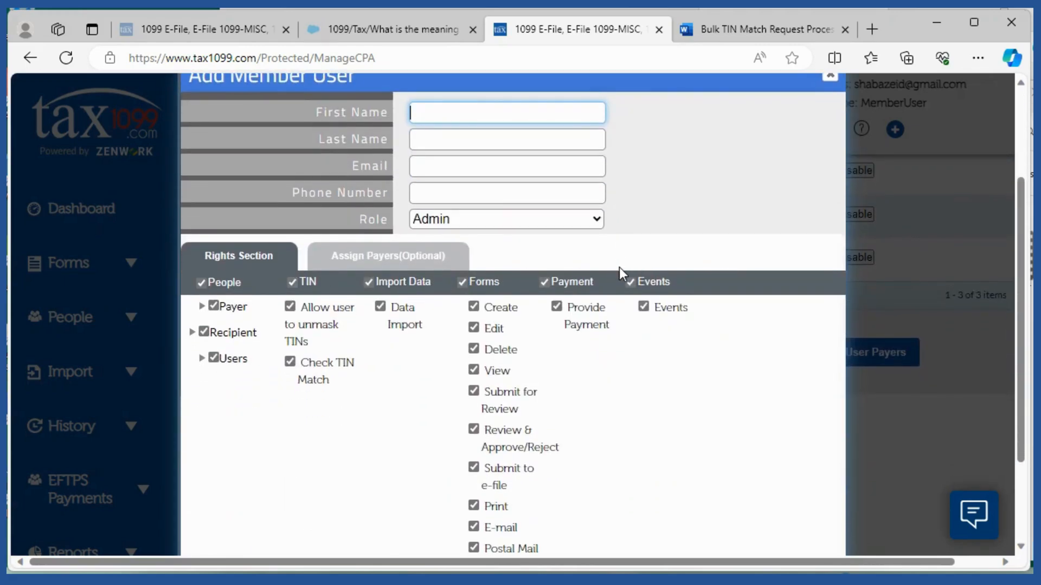
{"action": "type", "text": "ch"}
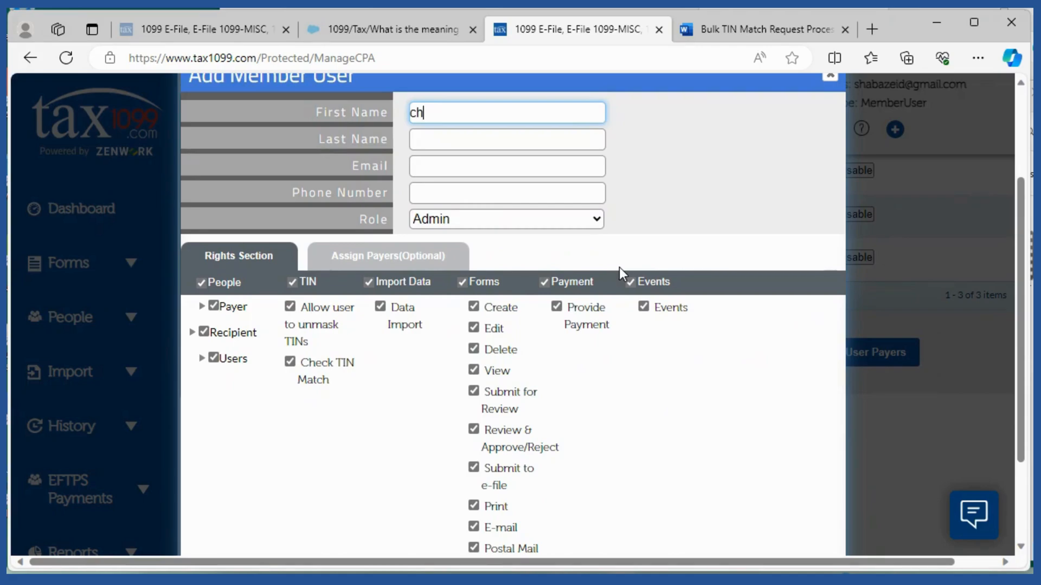
{"action": "type", "text": "r"}
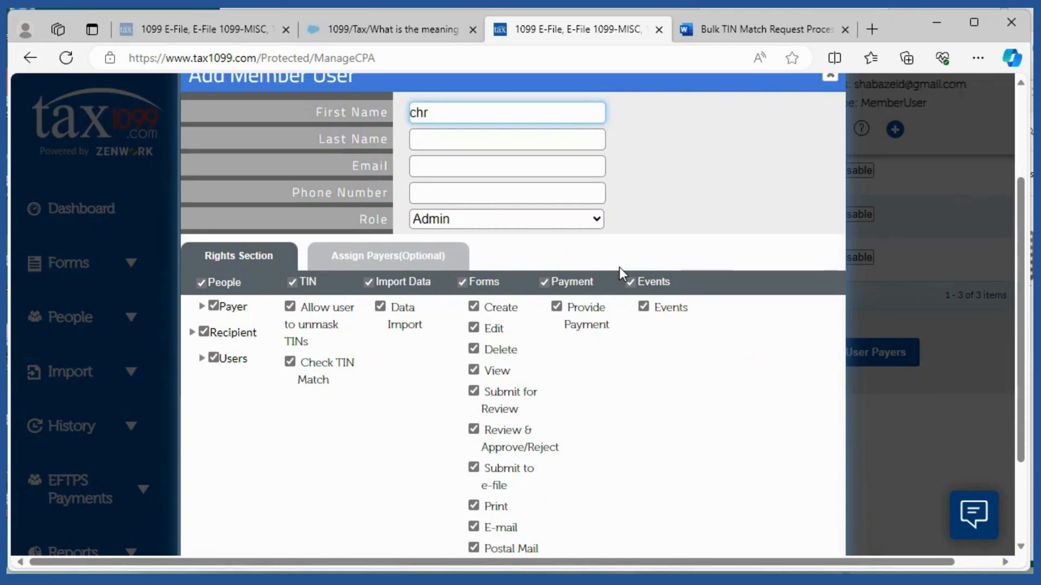
{"action": "left_click", "coordinate": [506, 138]}
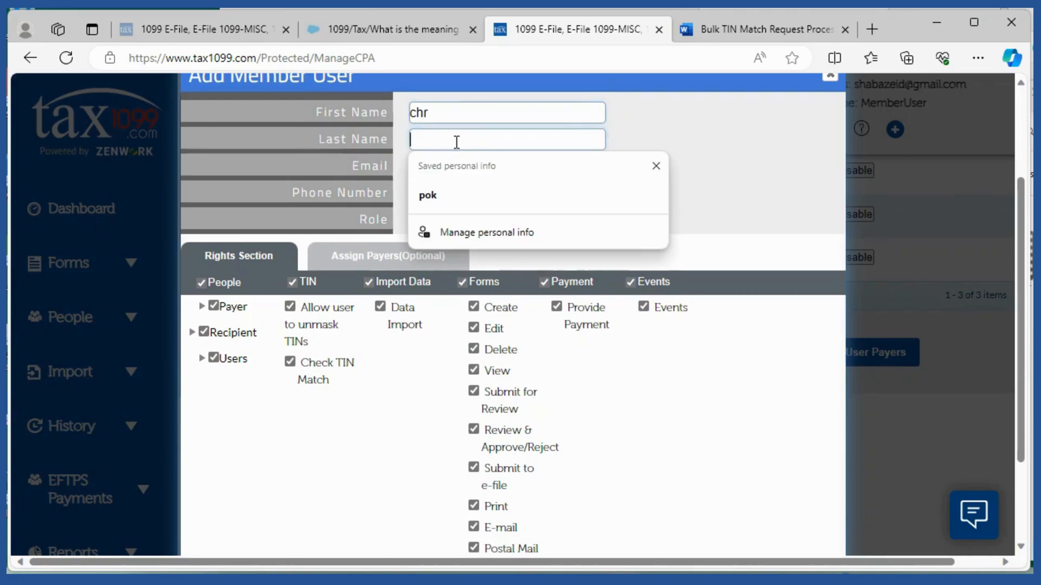
{"action": "type", "text": "p"}
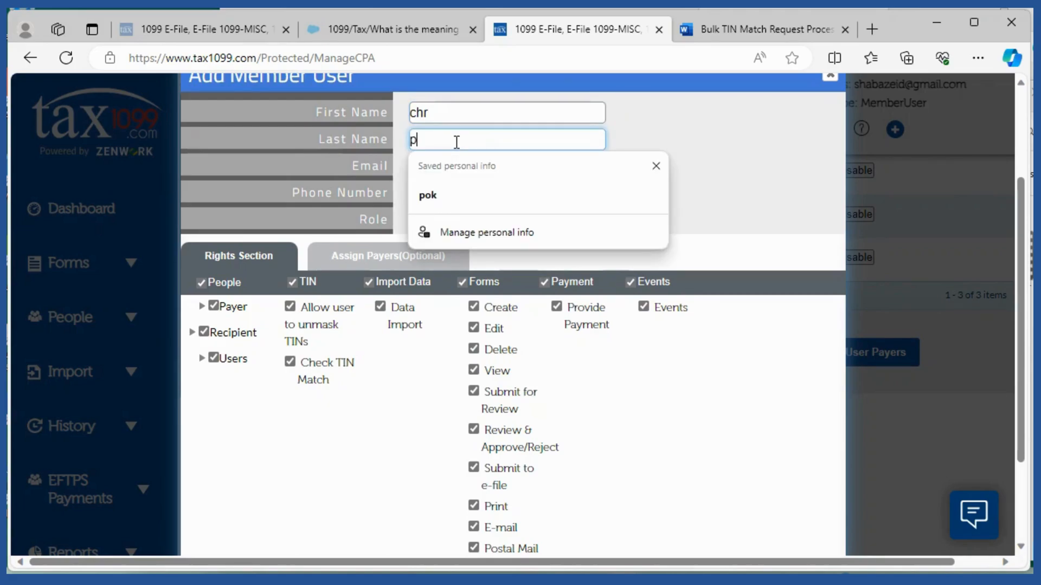
{"action": "type", "text": "ul"}
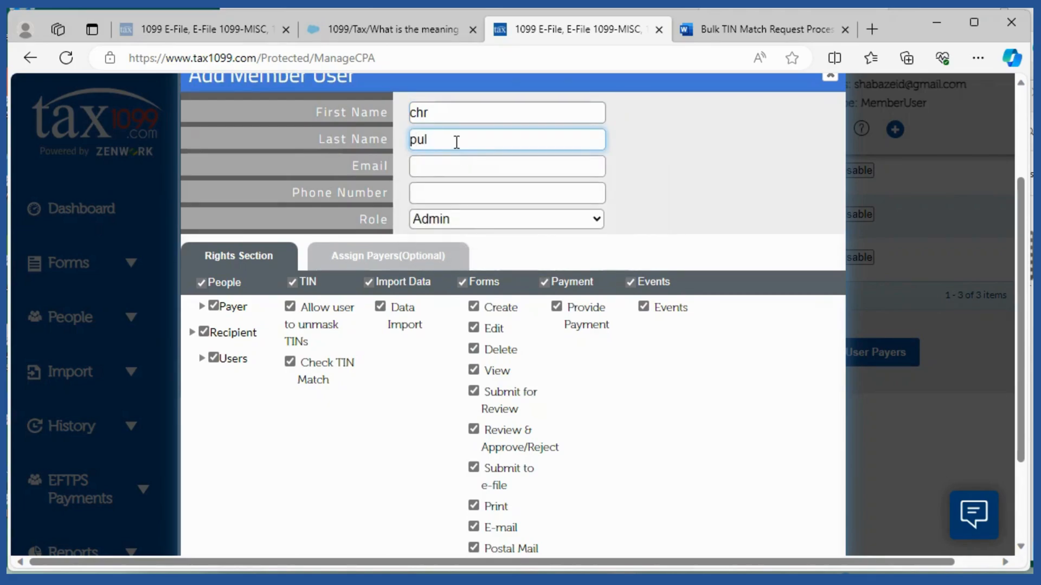
Step: Fill the member's email from the saved autofill suggestion and move to the phone number
{"action": "left_click", "coordinate": [506, 165]}
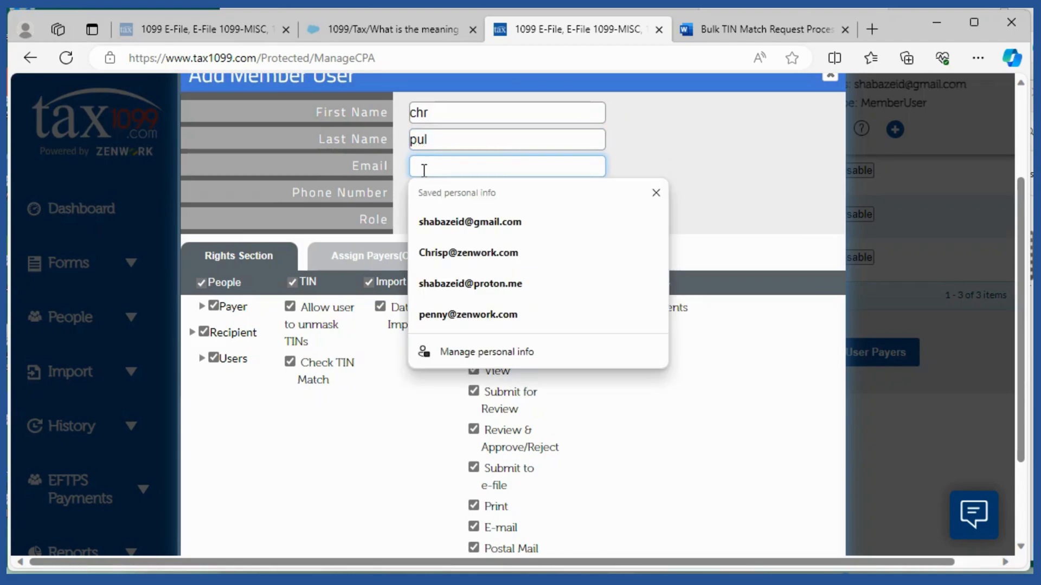
{"action": "left_click", "coordinate": [469, 252]}
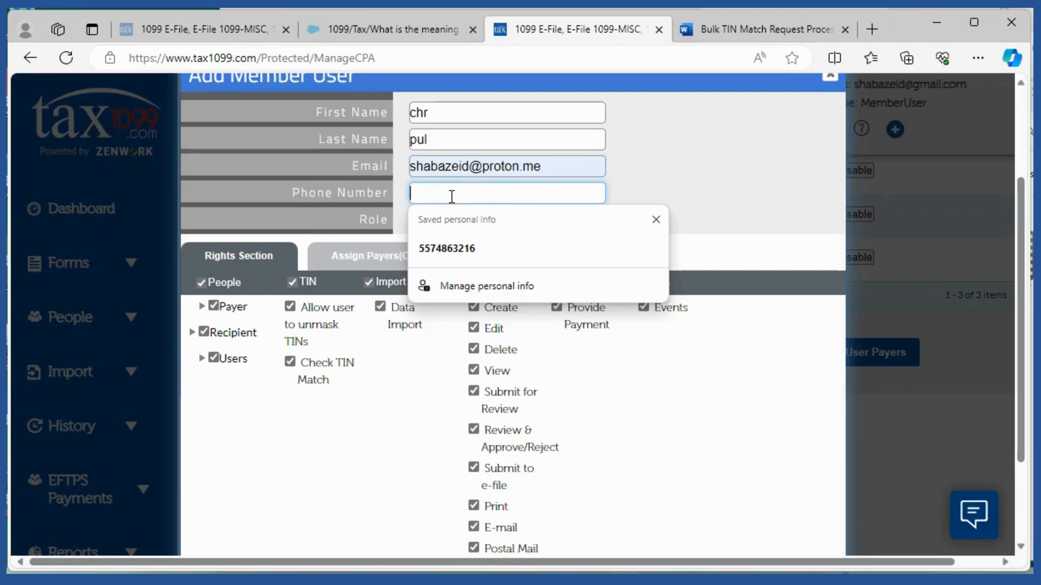
{"action": "left_click", "coordinate": [446, 248]}
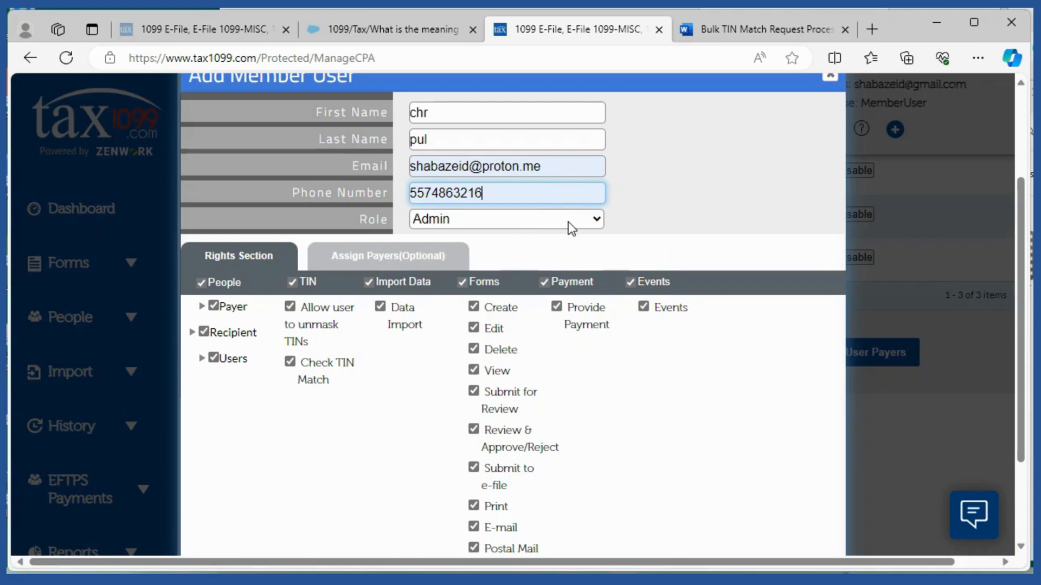
Step: Set the new member's role to Reviewer, leaving only Payment rights checked
{"action": "left_click", "coordinate": [507, 219]}
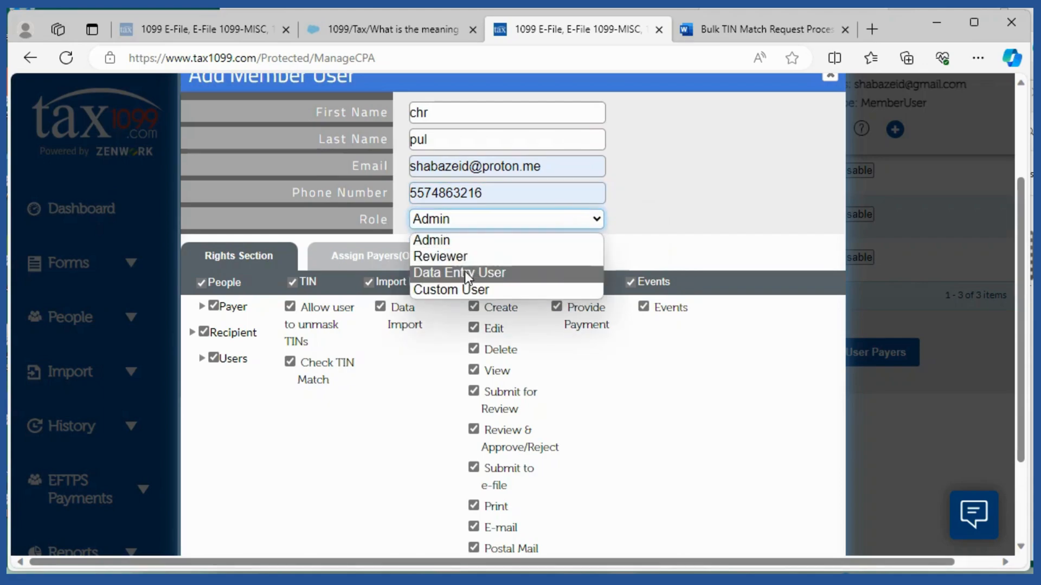
{"action": "left_click", "coordinate": [439, 256]}
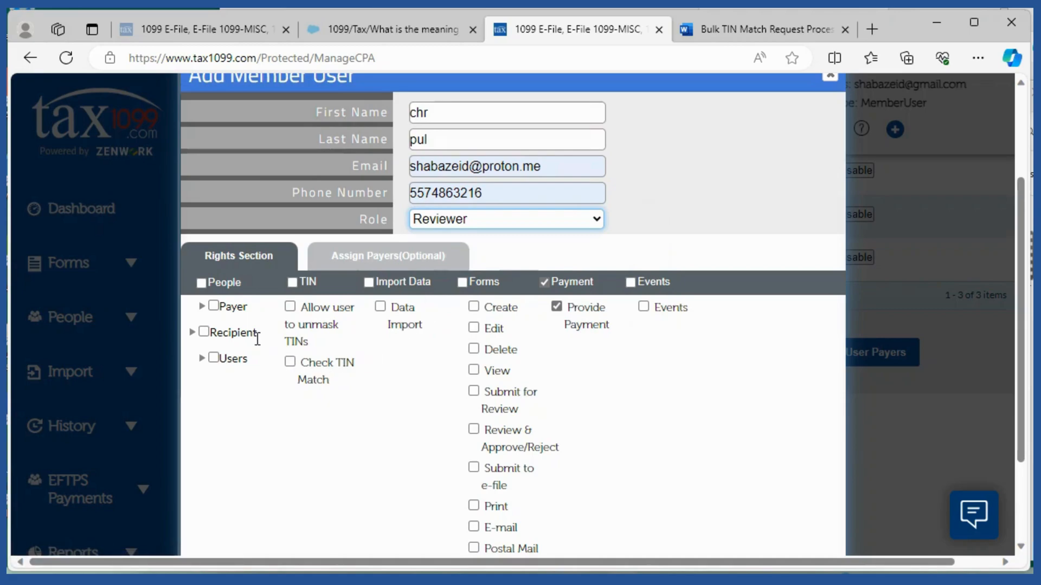
{"action": "mouse_move", "coordinate": [218, 304]}
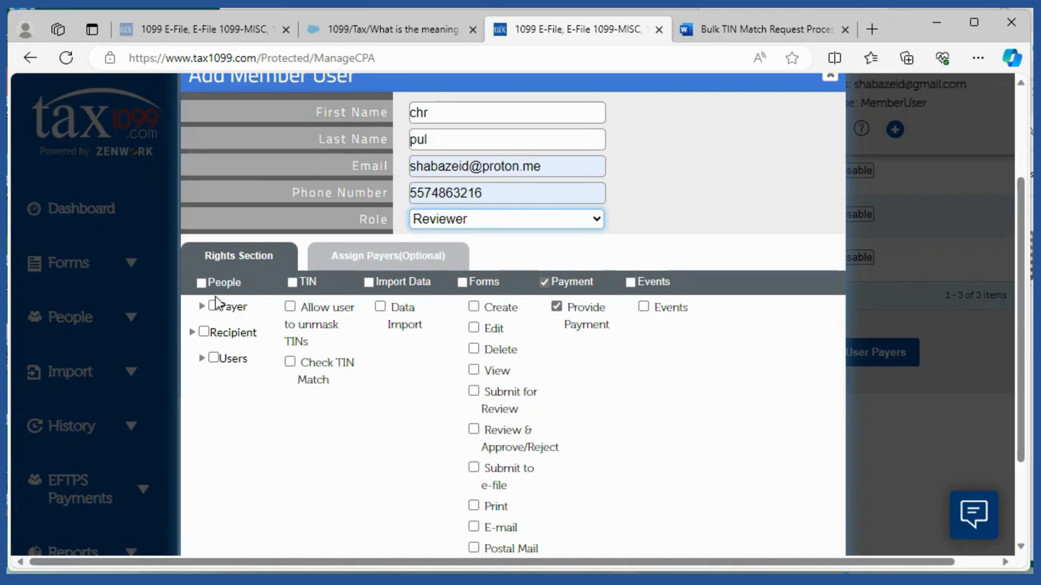
{"action": "mouse_move", "coordinate": [211, 301]}
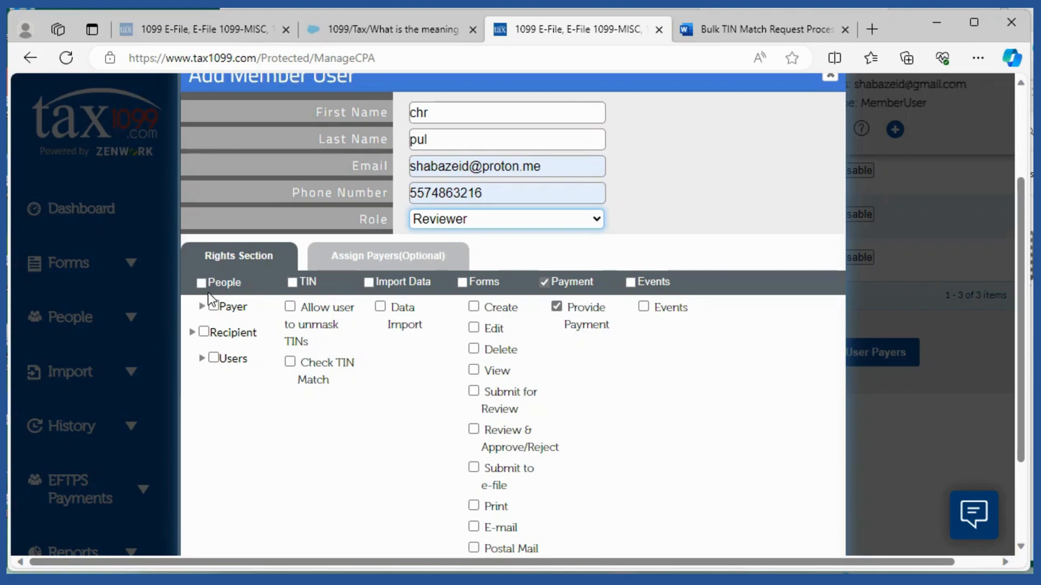
{"action": "mouse_move", "coordinate": [573, 278]}
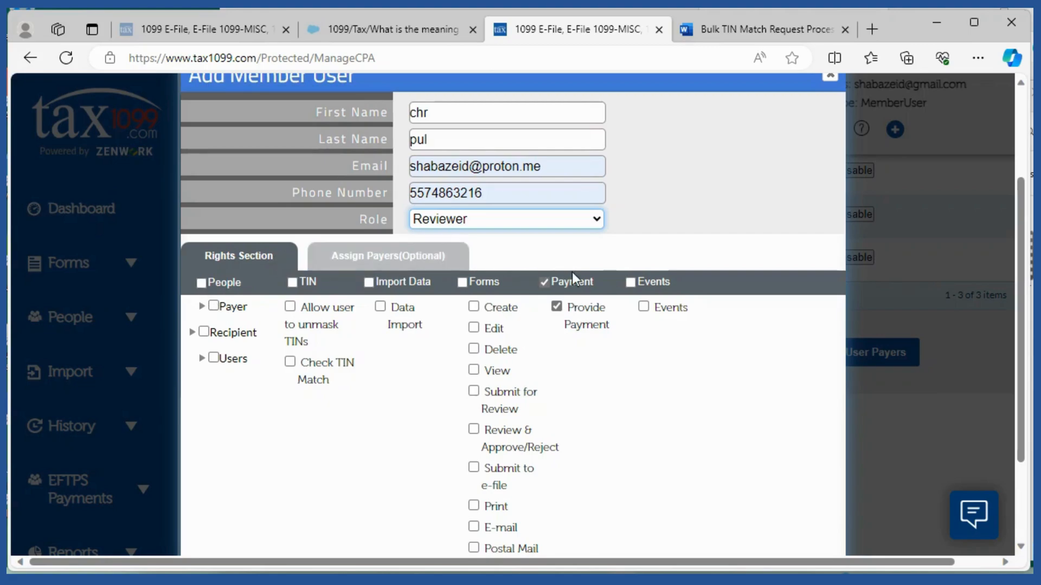
{"action": "mouse_move", "coordinate": [507, 331]}
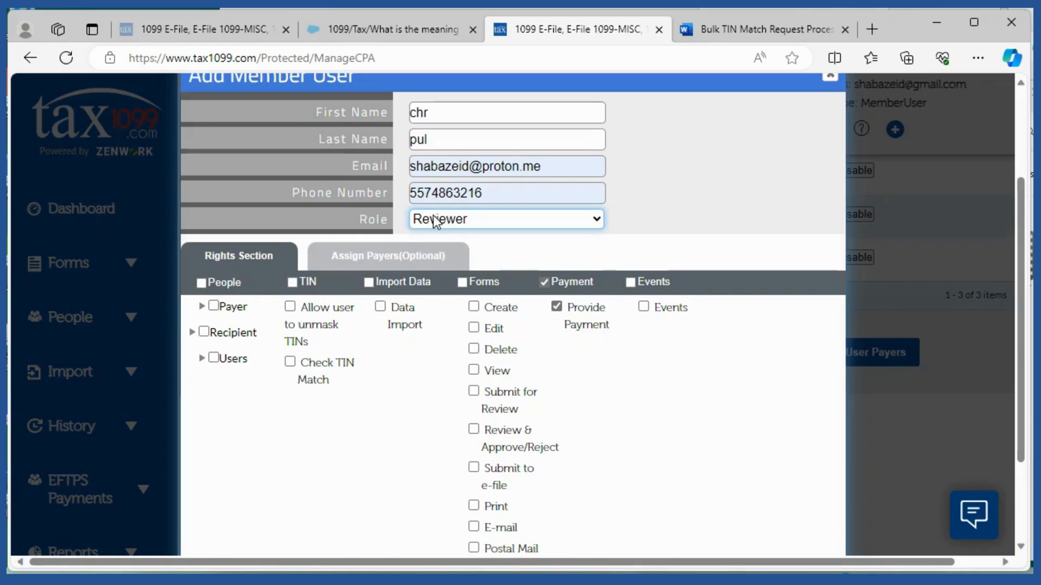
{"action": "mouse_move", "coordinate": [203, 291]}
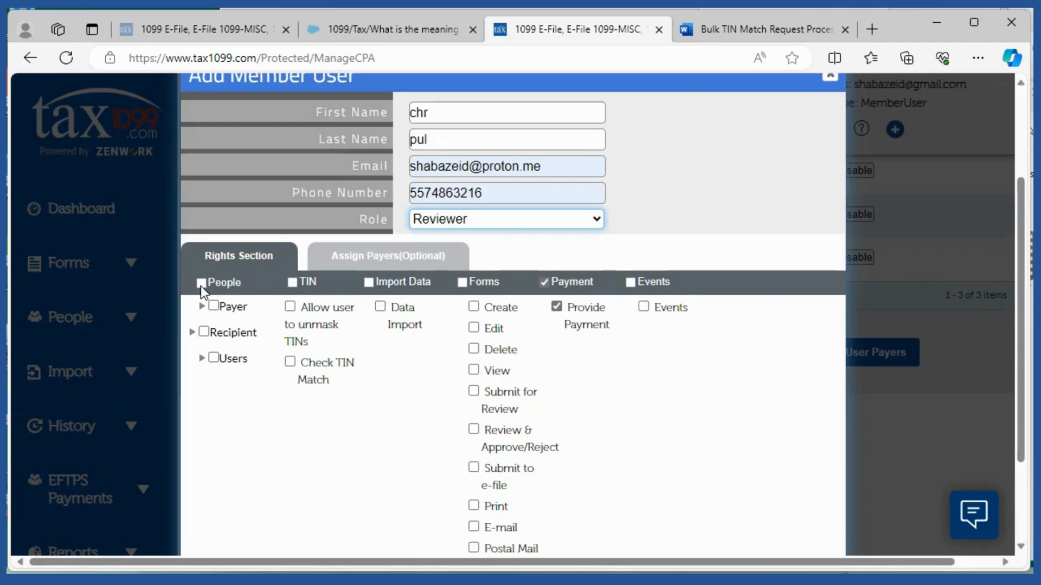
Step: Grant the People, TIN and Import Data rights to the Reviewer
{"action": "left_click", "coordinate": [202, 282]}
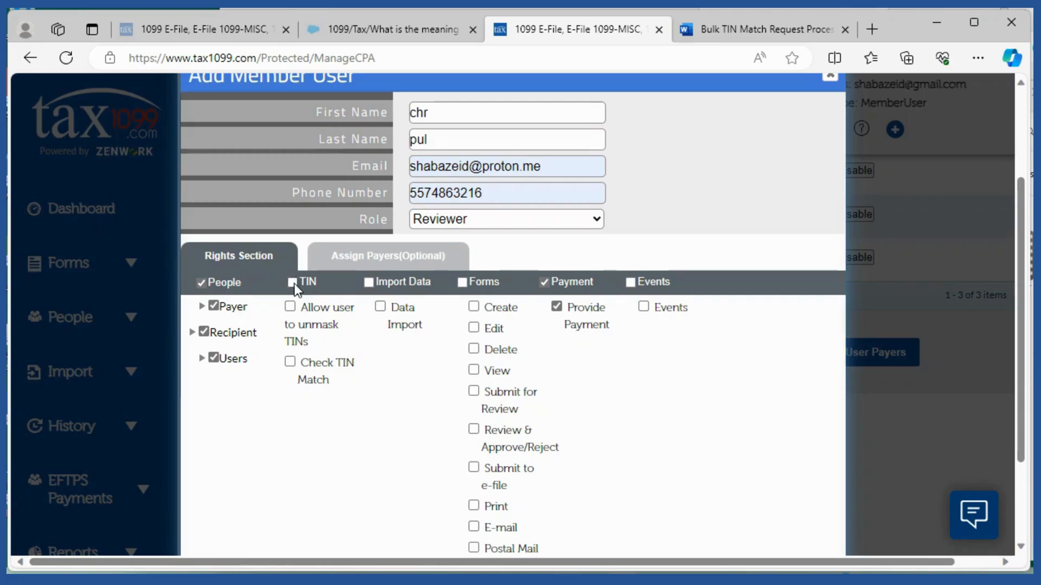
{"action": "left_click", "coordinate": [292, 282]}
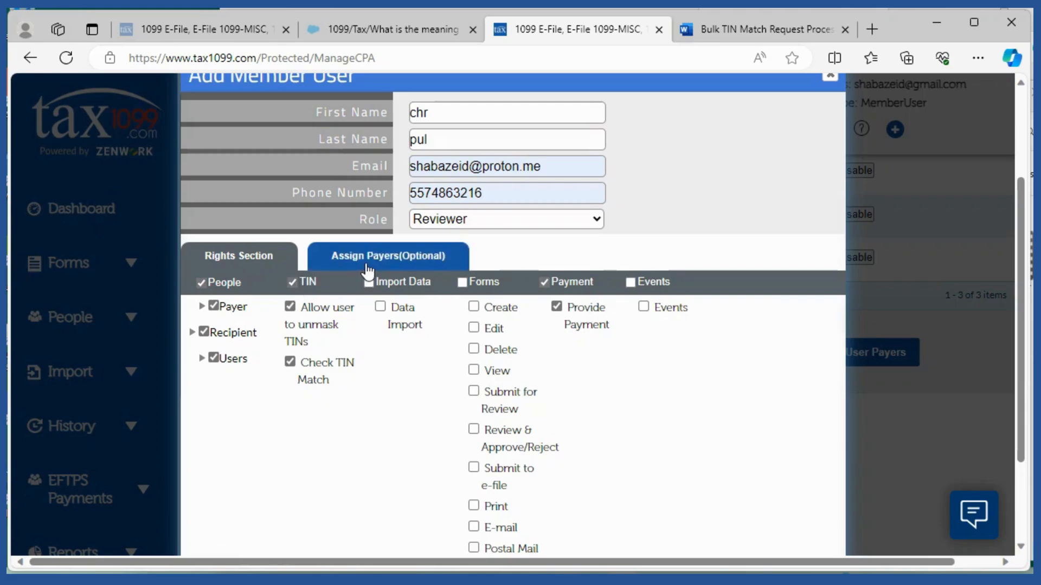
{"action": "mouse_move", "coordinate": [376, 286]}
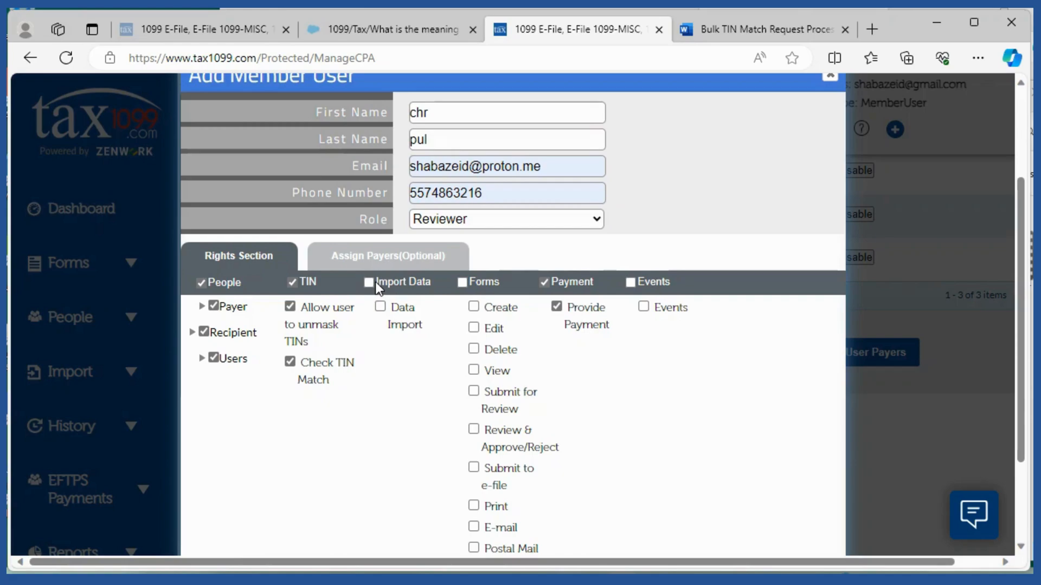
{"action": "left_click", "coordinate": [369, 282]}
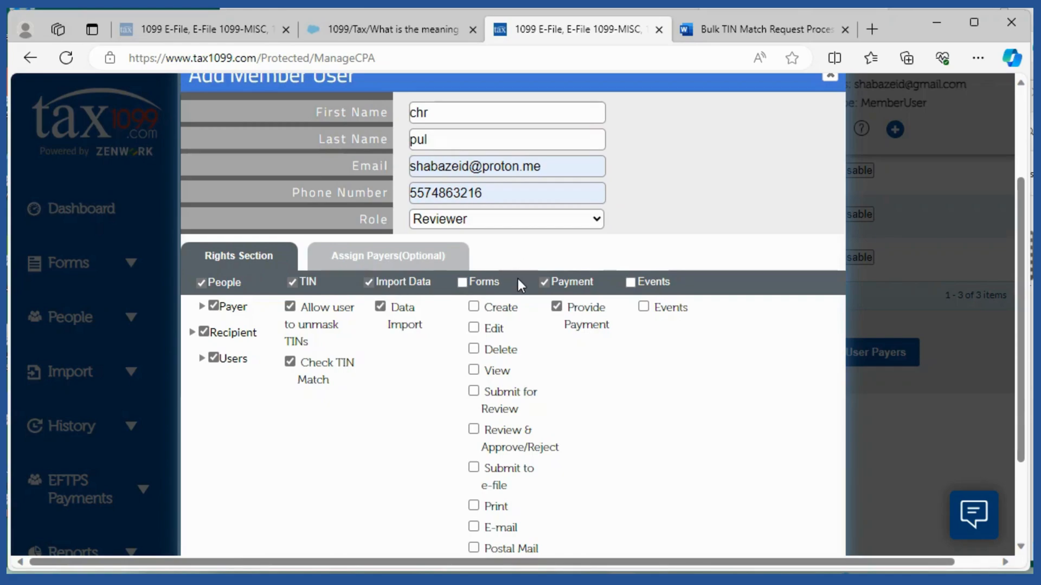
{"action": "scroll", "scroll_direction": "down", "scroll_amount": 3}
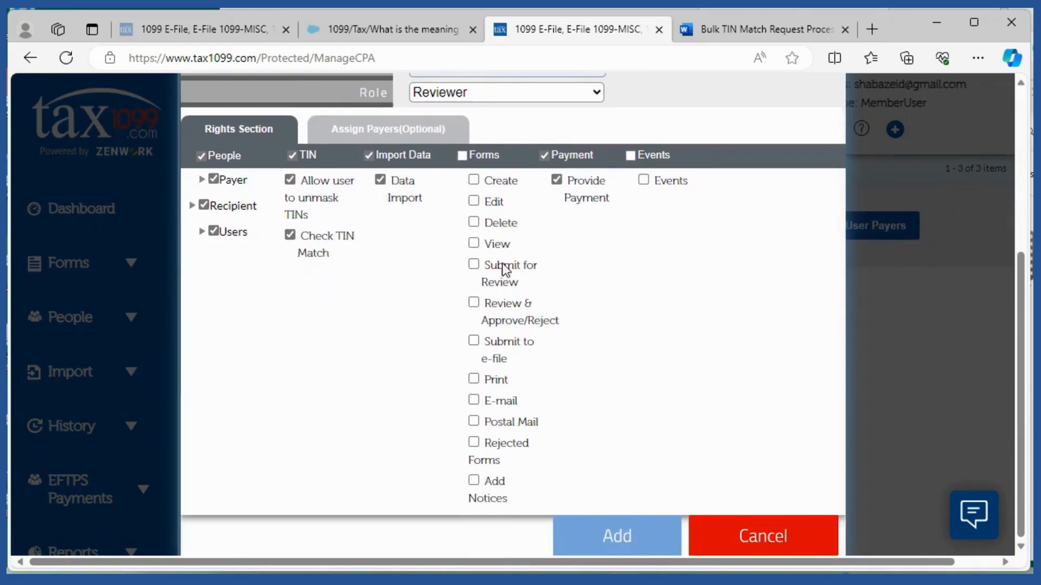
Step: Grant all Forms rights, then remove the E-mail and Review & Approve/Reject permissions
{"action": "left_click", "coordinate": [462, 155]}
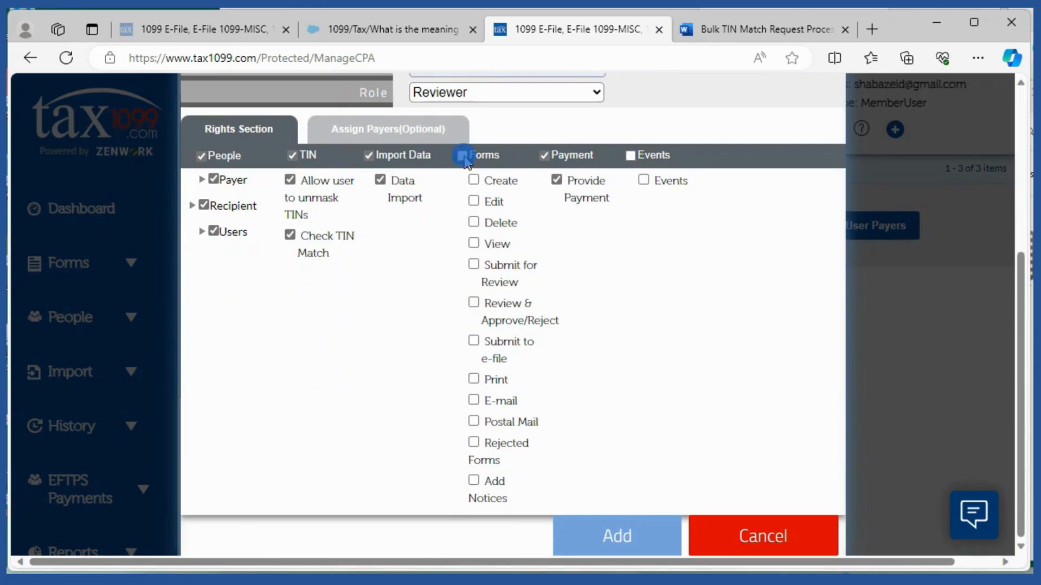
{"action": "left_click", "coordinate": [464, 155]}
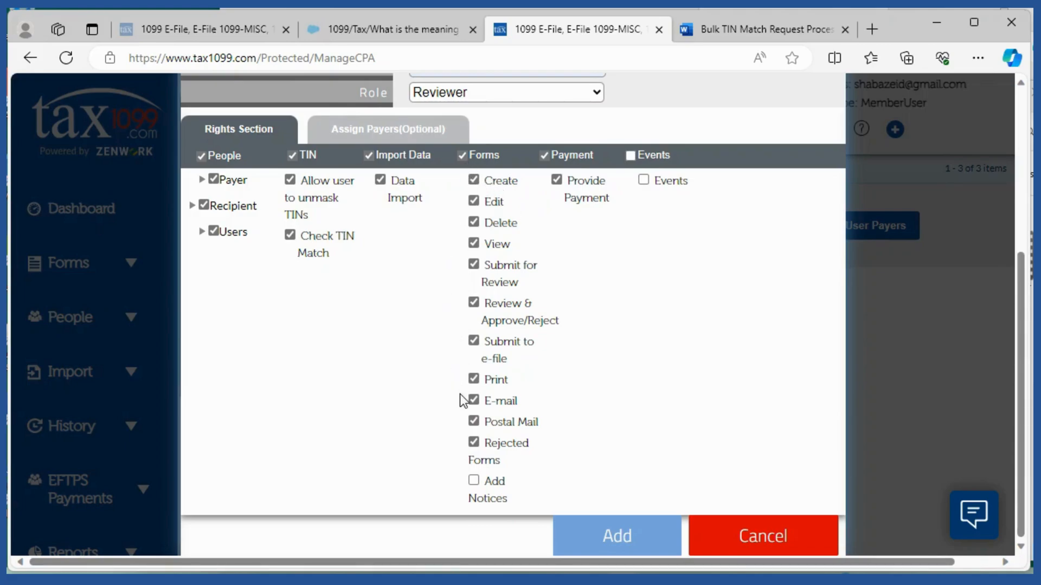
{"action": "mouse_move", "coordinate": [477, 403]}
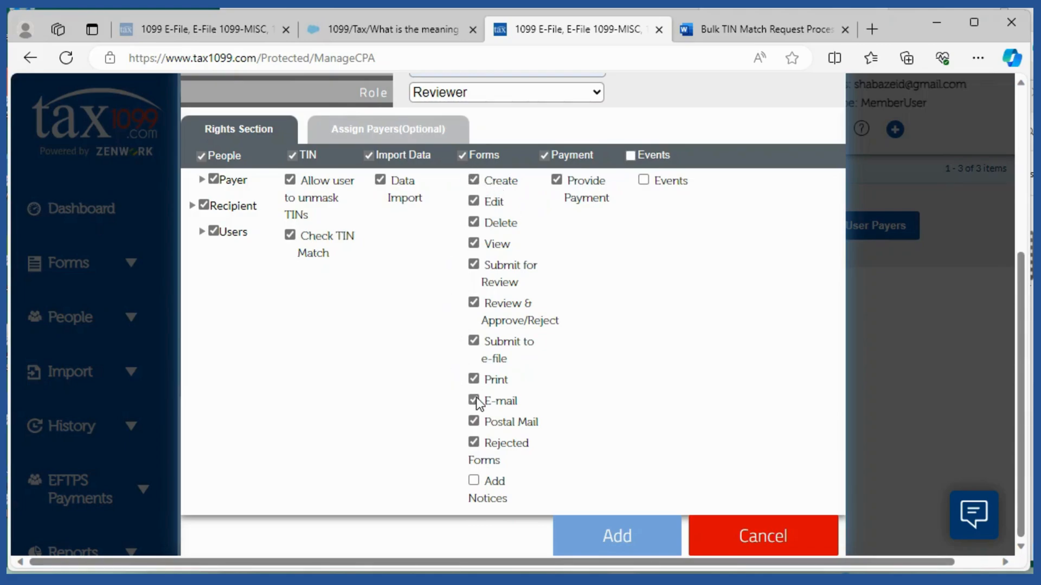
{"action": "left_click", "coordinate": [474, 401]}
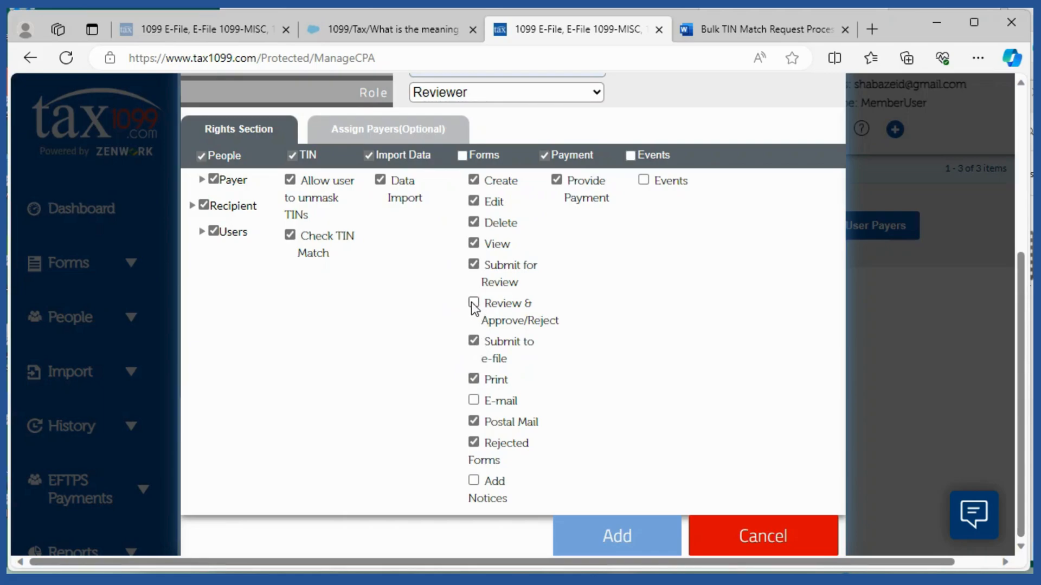
{"action": "left_click", "coordinate": [474, 302]}
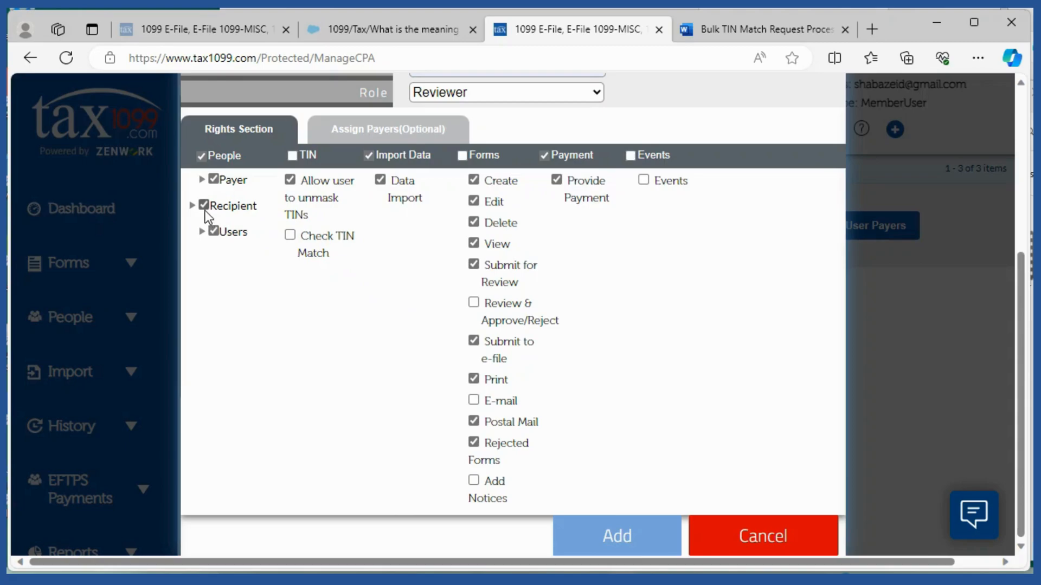
{"action": "scroll", "scroll_direction": "up", "scroll_amount": 3}
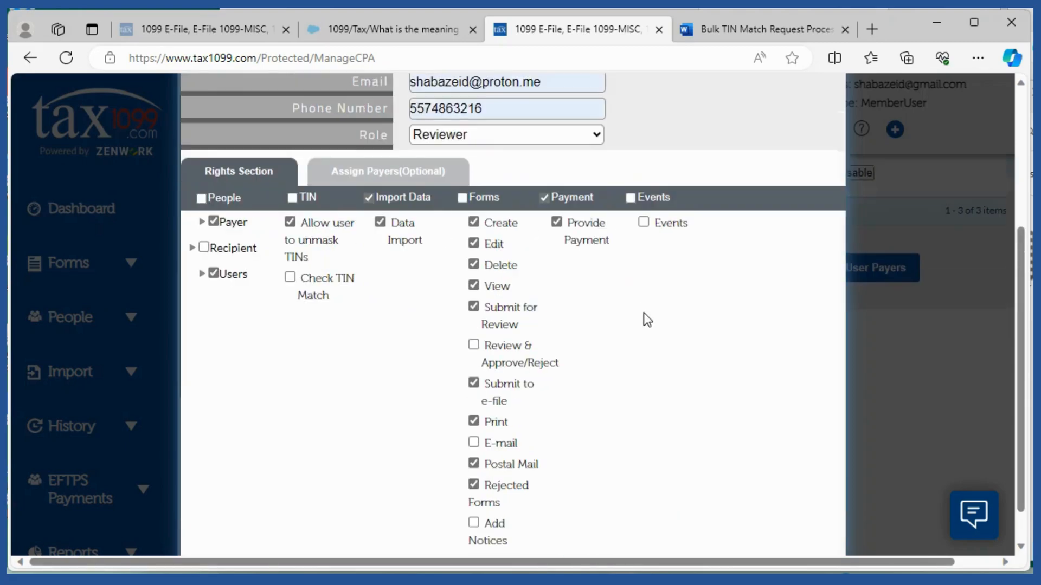
{"action": "scroll", "scroll_direction": "down", "scroll_amount": 3}
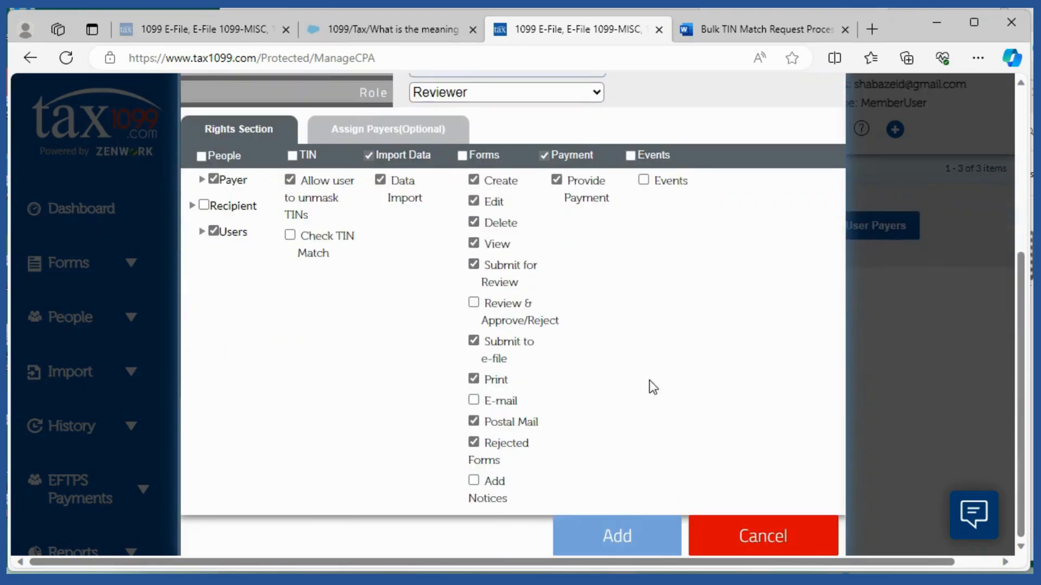
{"action": "mouse_move", "coordinate": [519, 329]}
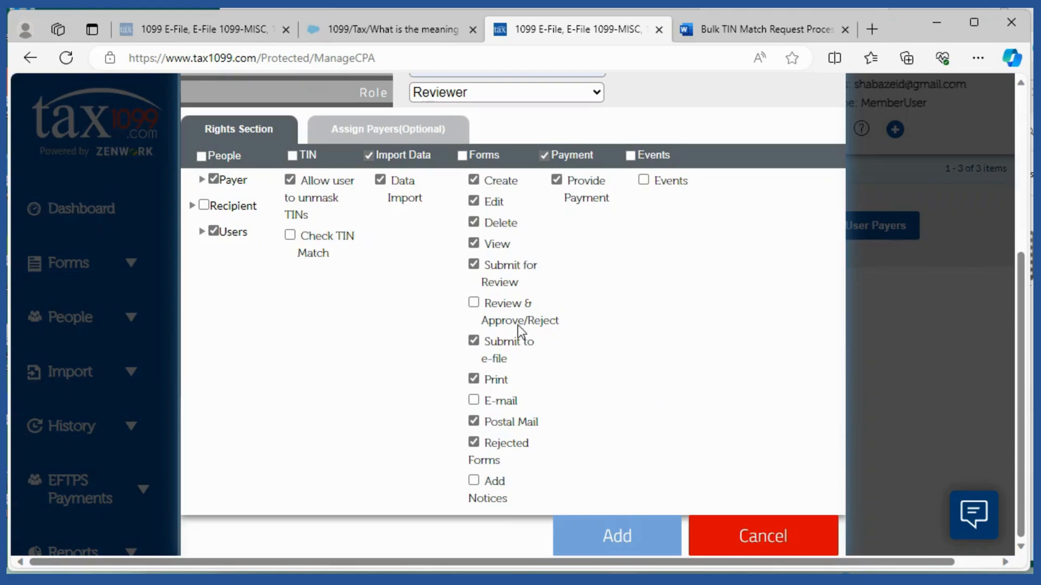
{"action": "mouse_move", "coordinate": [661, 519]}
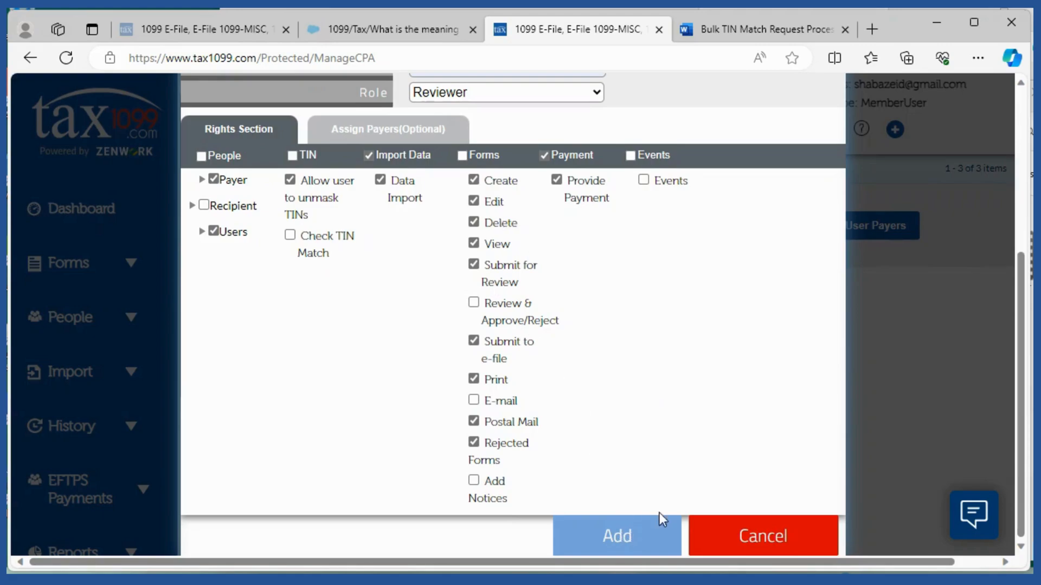
{"action": "mouse_move", "coordinate": [653, 404]}
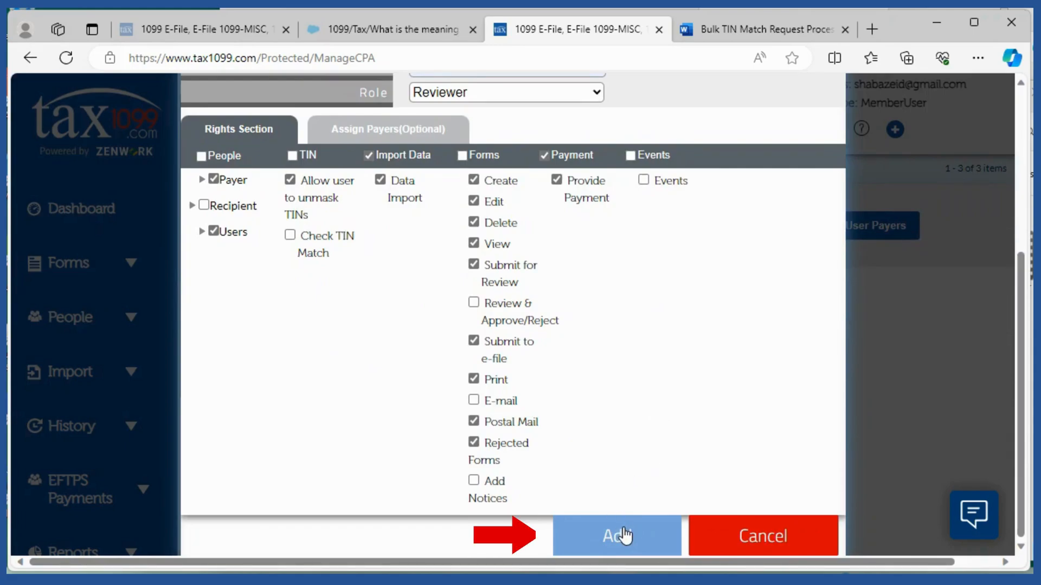
Step: Add the new Reviewer member, sending the invitation, and dismiss the success message
{"action": "left_click", "coordinate": [616, 535]}
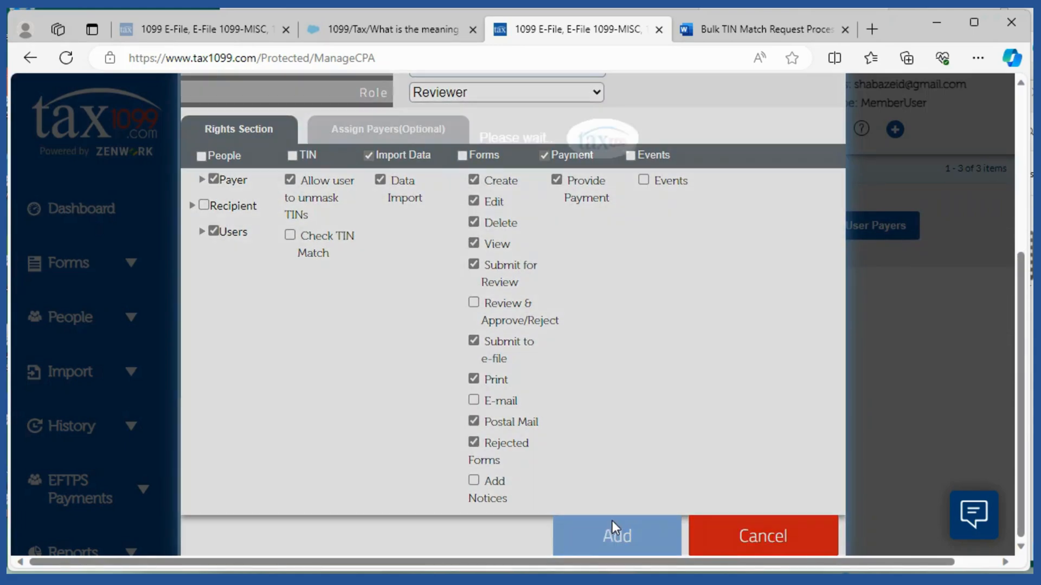
{"action": "left_click", "coordinate": [615, 536]}
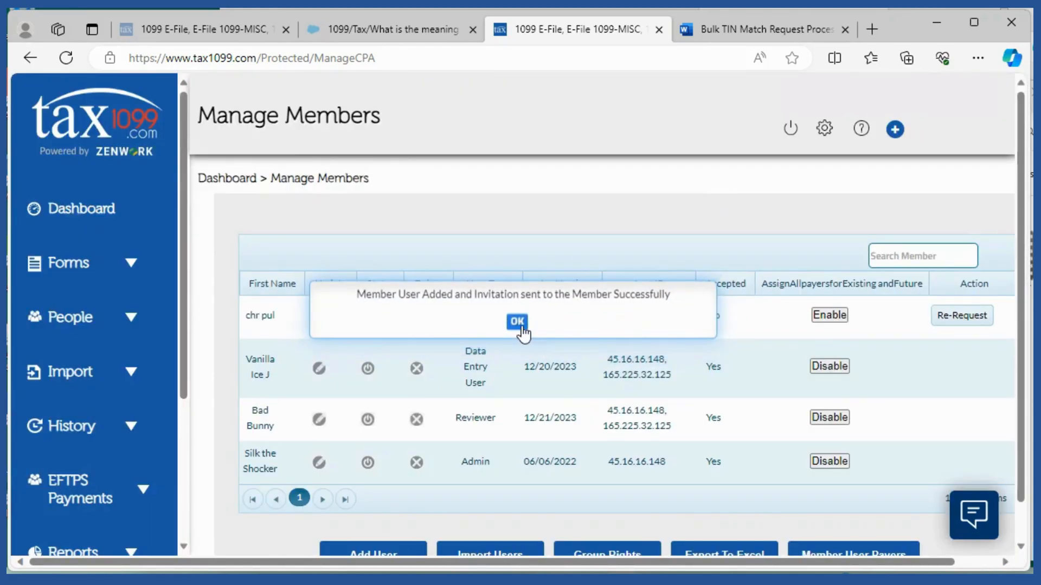
{"action": "mouse_move", "coordinate": [450, 353]}
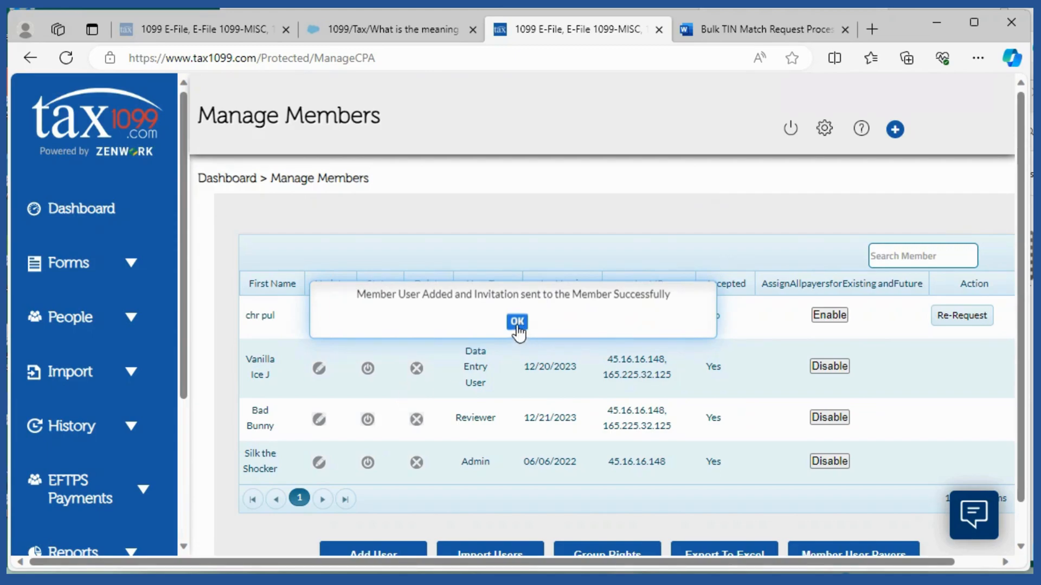
{"action": "left_click", "coordinate": [516, 322]}
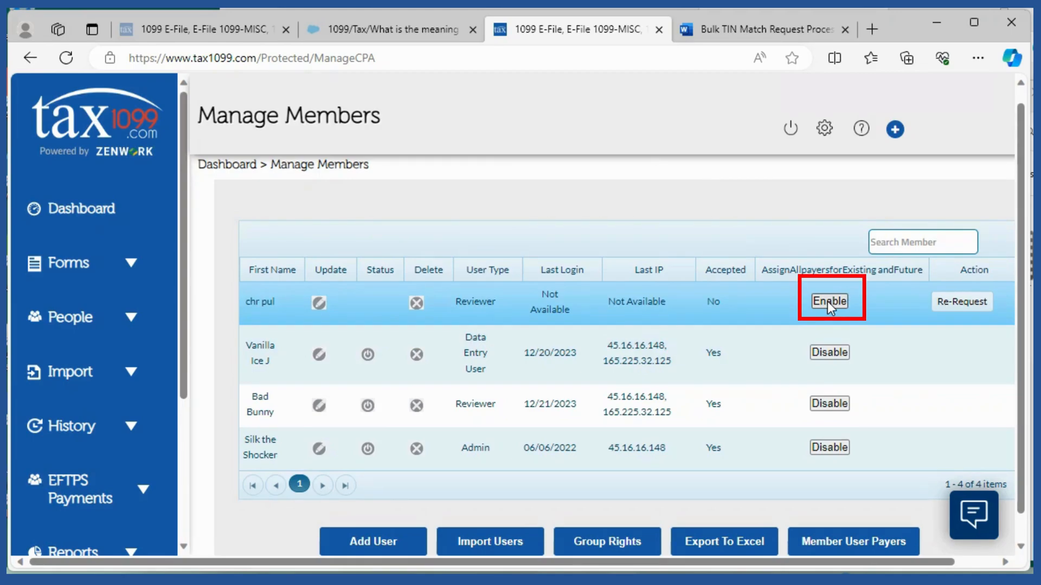
{"action": "left_click", "coordinate": [829, 301]}
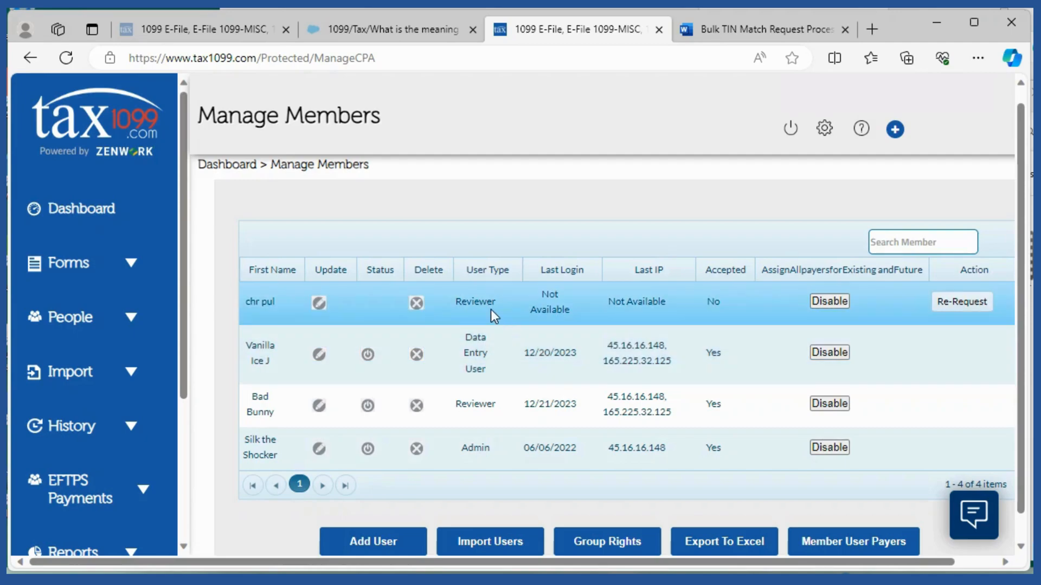
{"action": "mouse_move", "coordinate": [962, 303]}
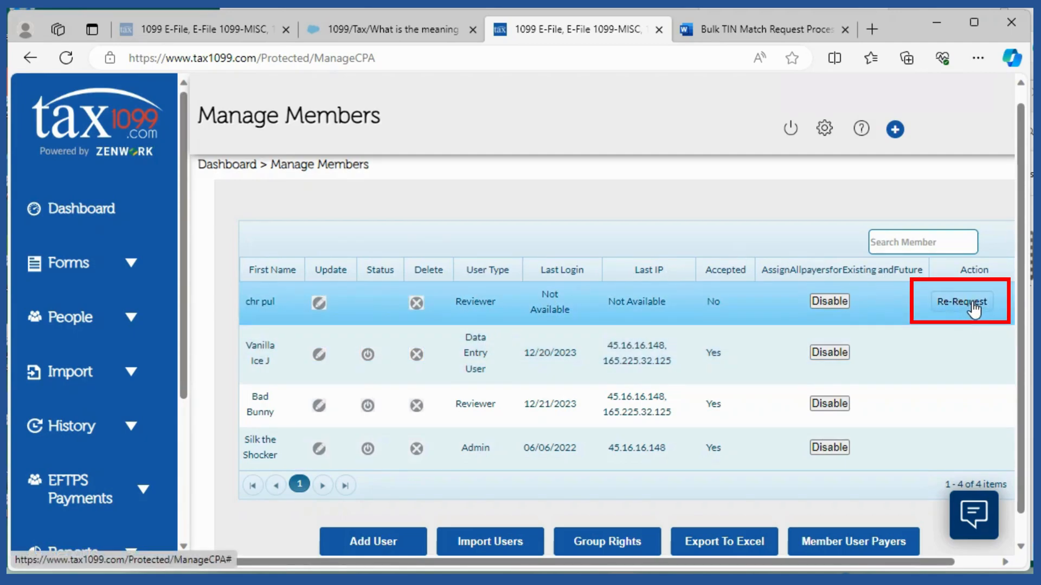
{"action": "mouse_move", "coordinate": [960, 312]}
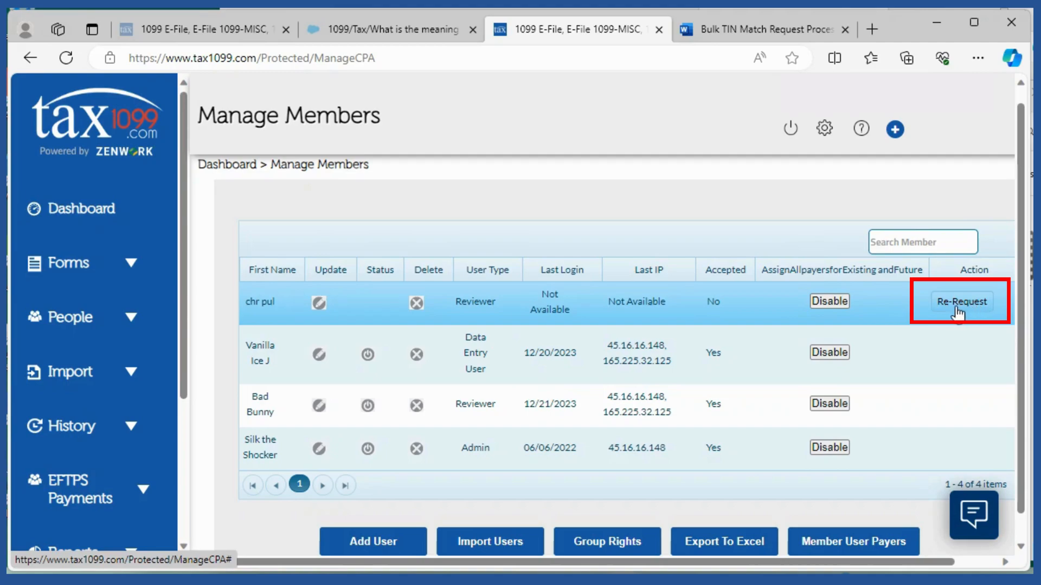
{"action": "mouse_move", "coordinate": [427, 312]}
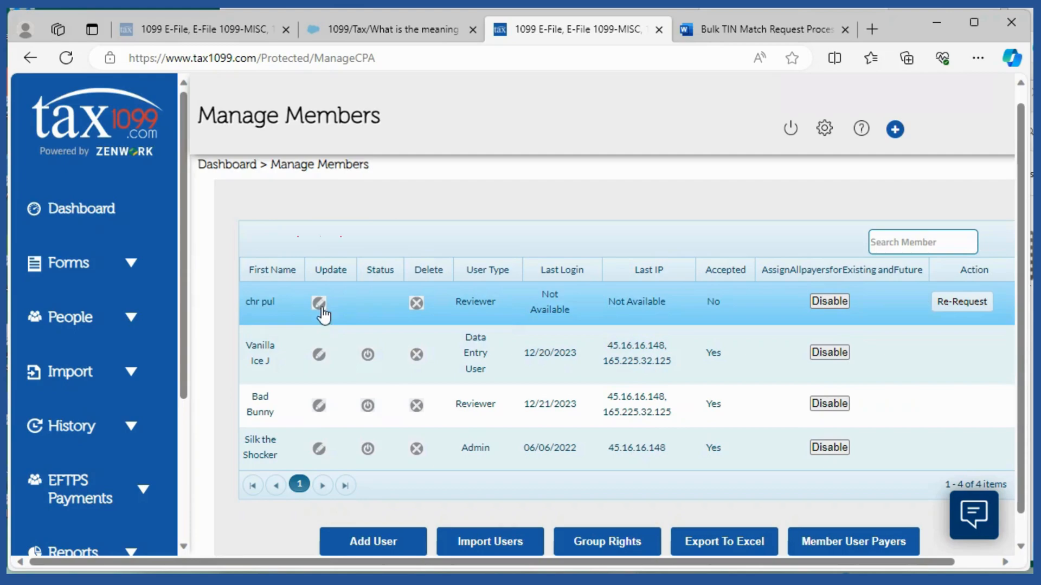
{"action": "mouse_move", "coordinate": [319, 307]}
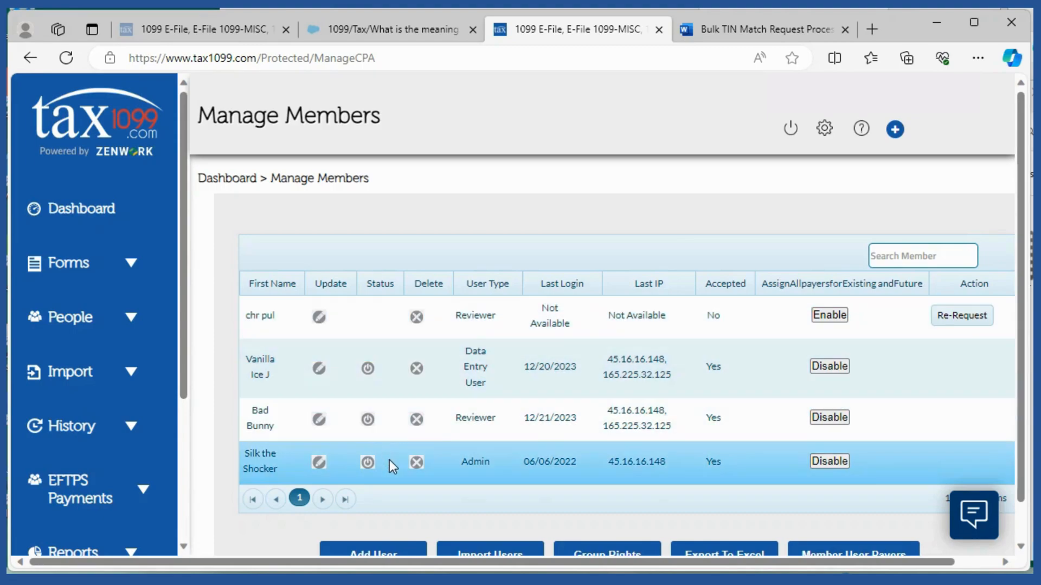
{"action": "mouse_move", "coordinate": [416, 317]}
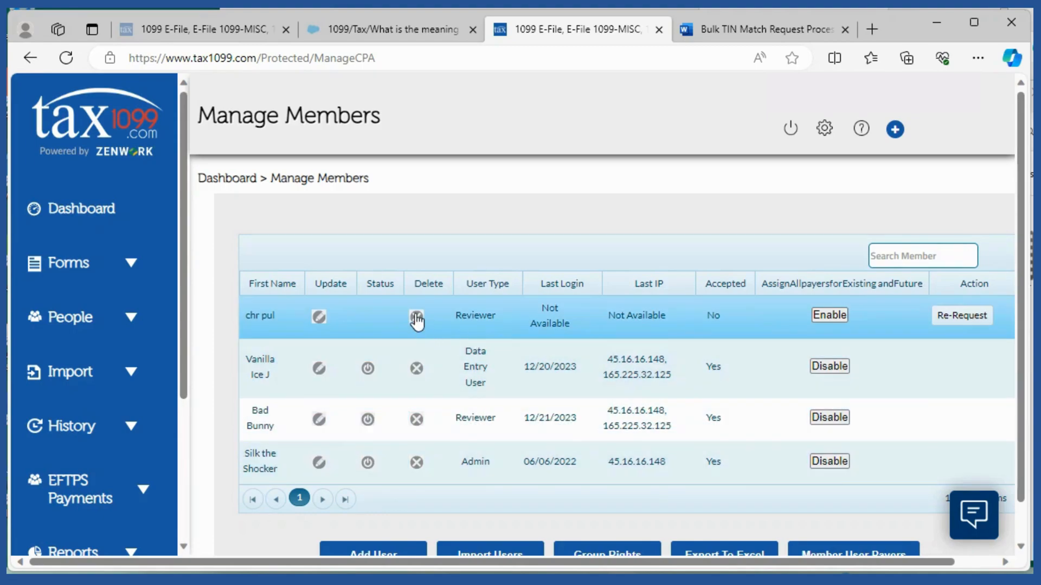
{"action": "mouse_move", "coordinate": [416, 317]}
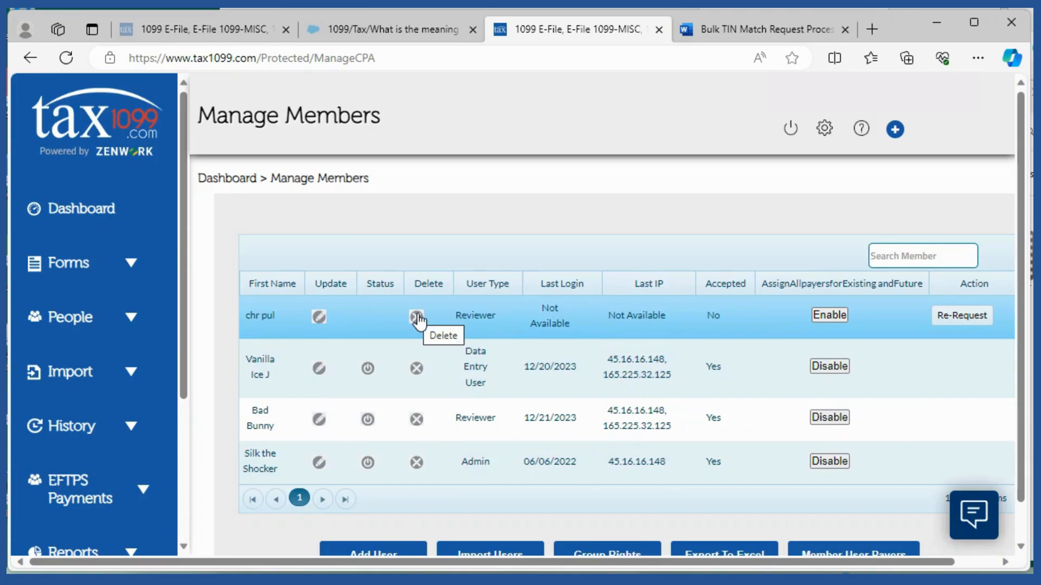
Step: Delete the new Reviewer member's row, confirm it, and dismiss the deletion success message
{"action": "left_click", "coordinate": [416, 316]}
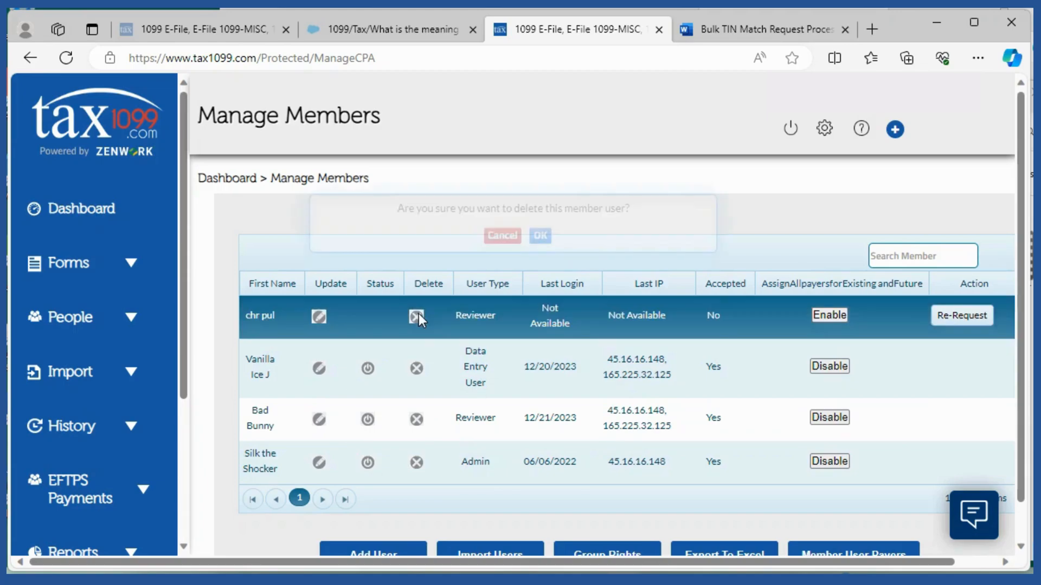
{"action": "left_click", "coordinate": [416, 316]}
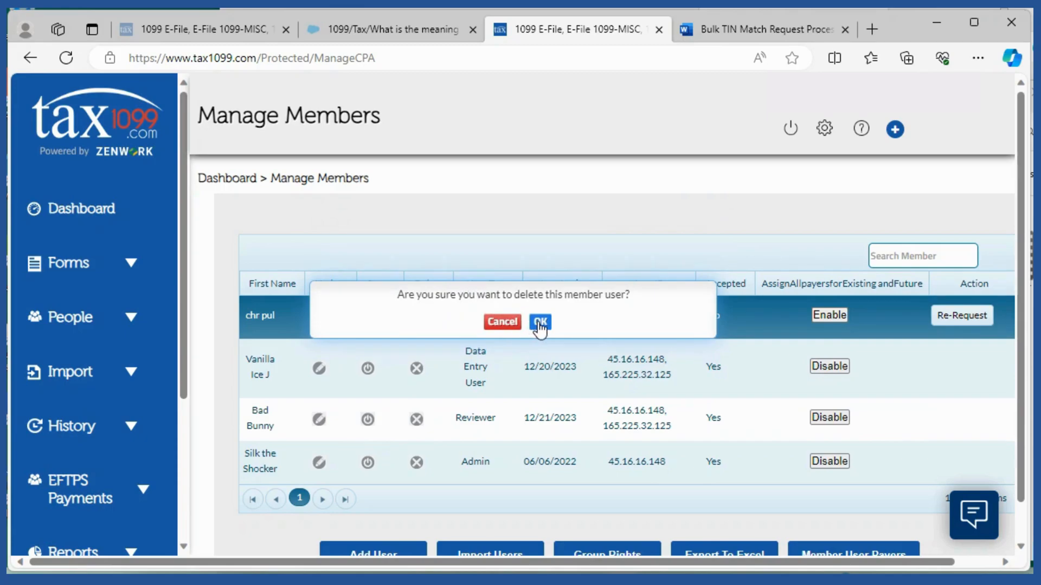
{"action": "left_click", "coordinate": [540, 322]}
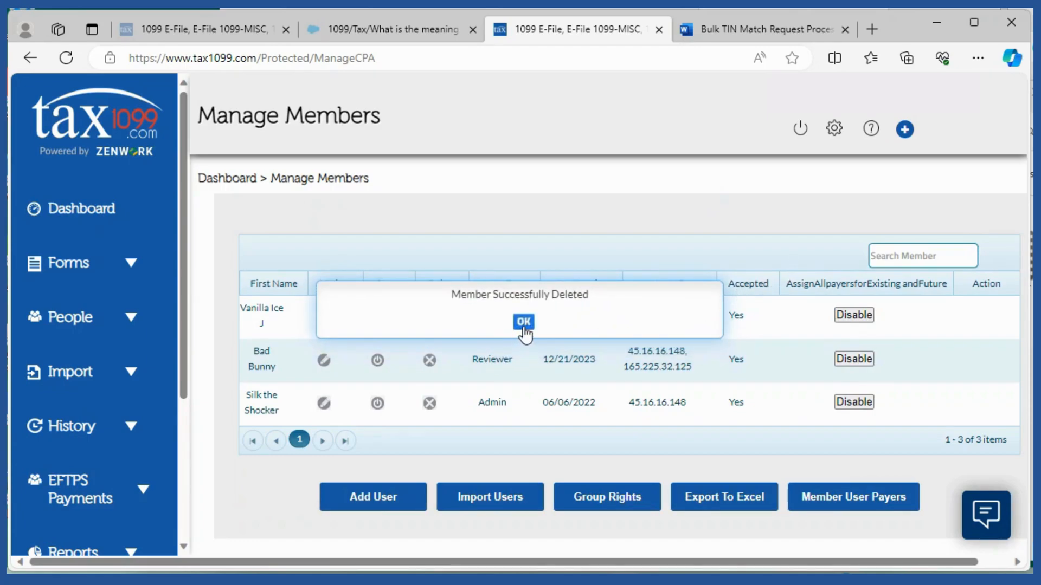
{"action": "left_click", "coordinate": [523, 323]}
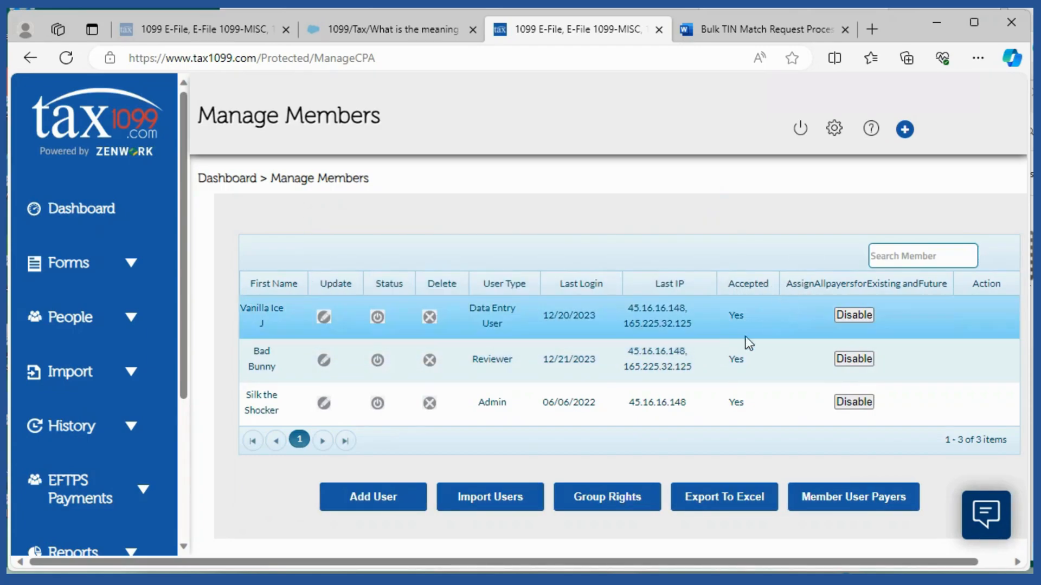
{"action": "mouse_move", "coordinate": [704, 404]}
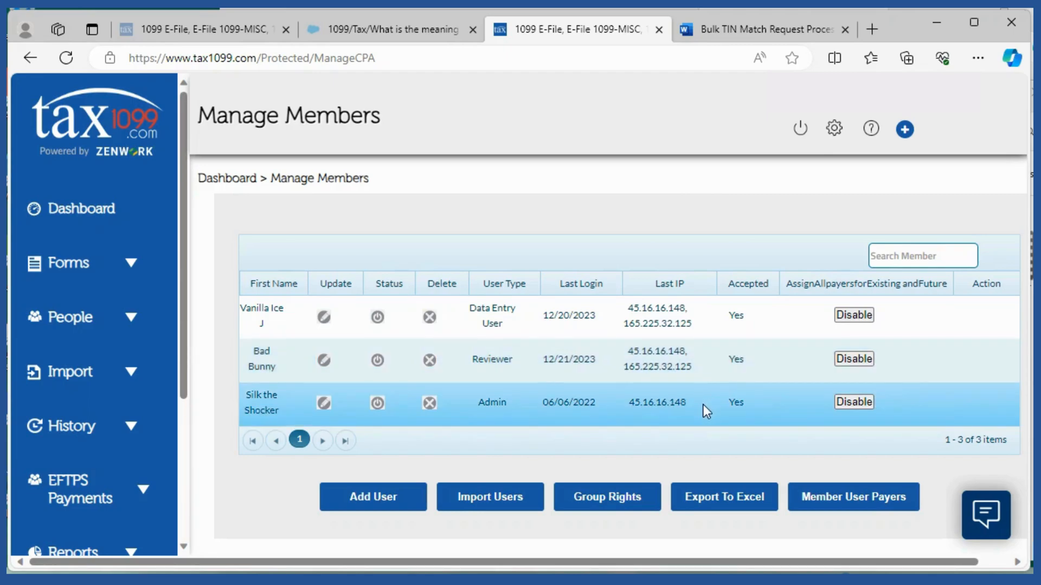
{"action": "mouse_move", "coordinate": [623, 321]}
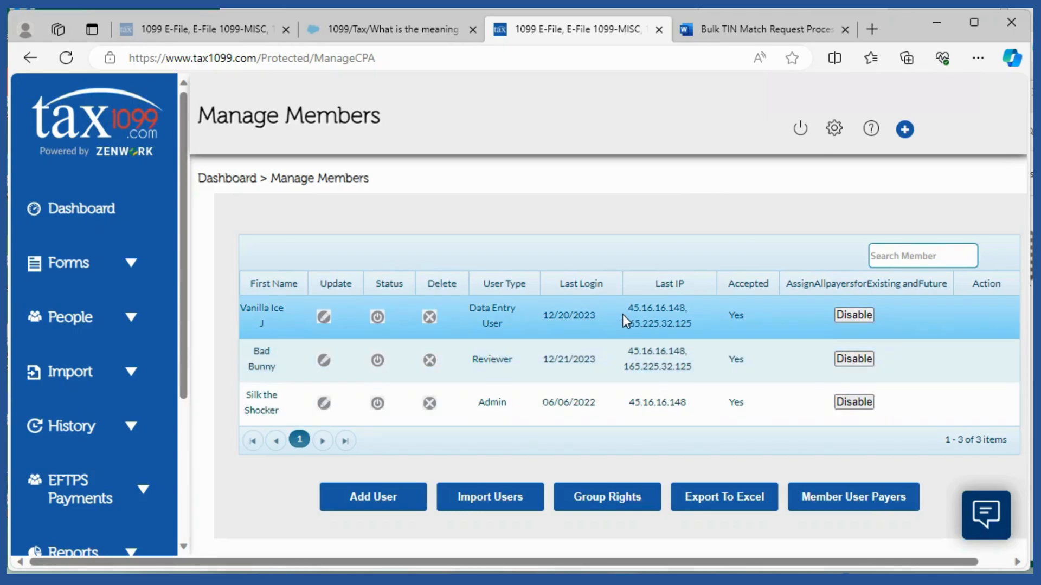
{"action": "mouse_move", "coordinate": [966, 312]}
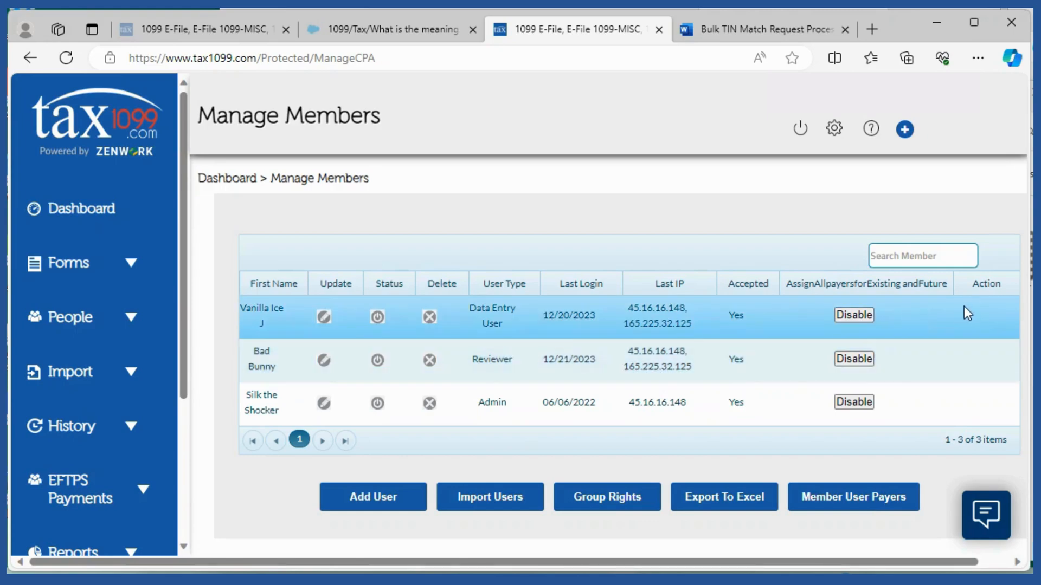
{"action": "mouse_move", "coordinate": [964, 318]}
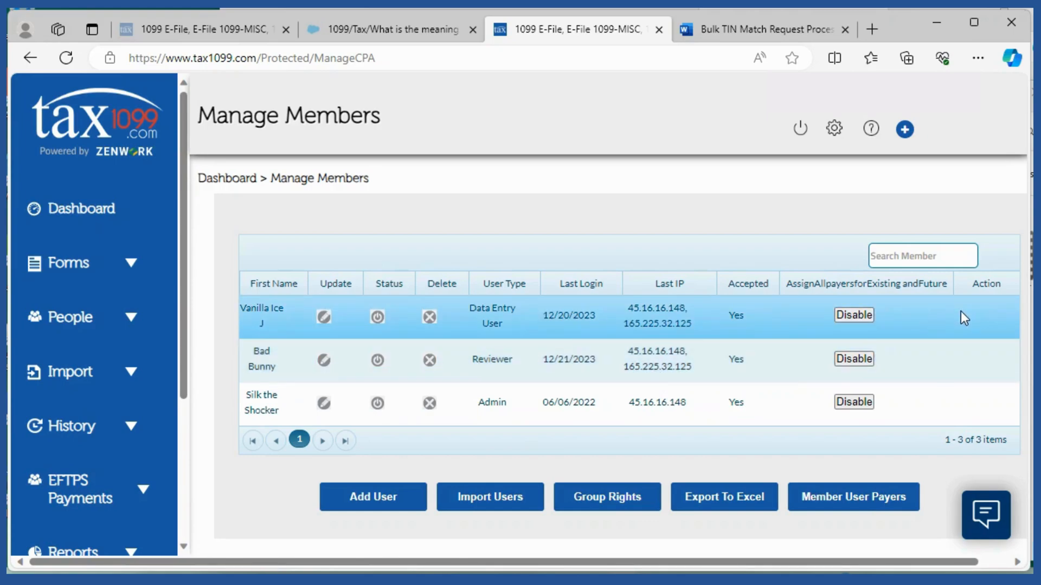